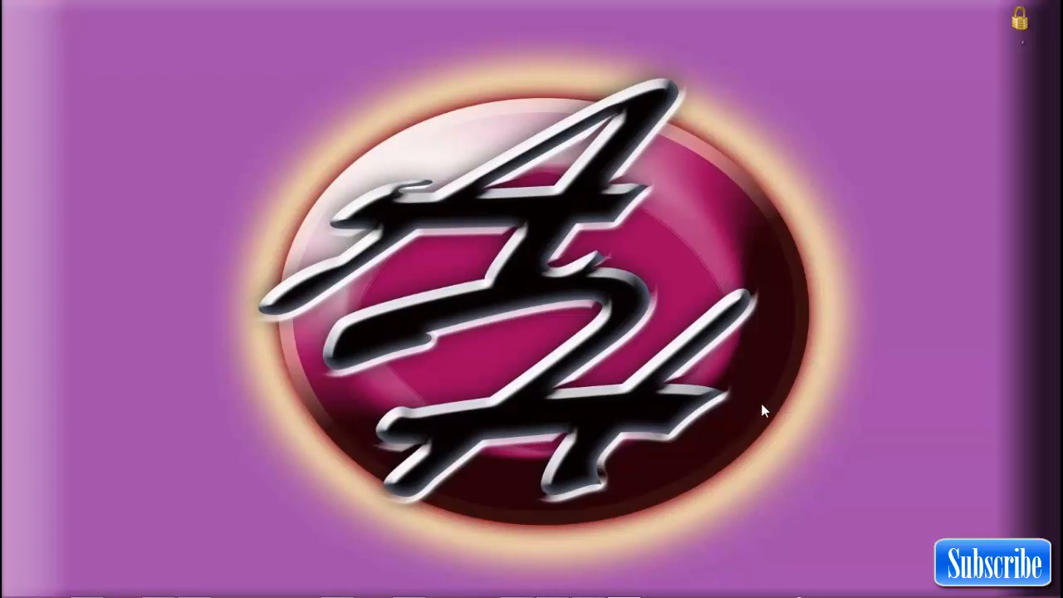
pyautogui.moveTo(766, 395)
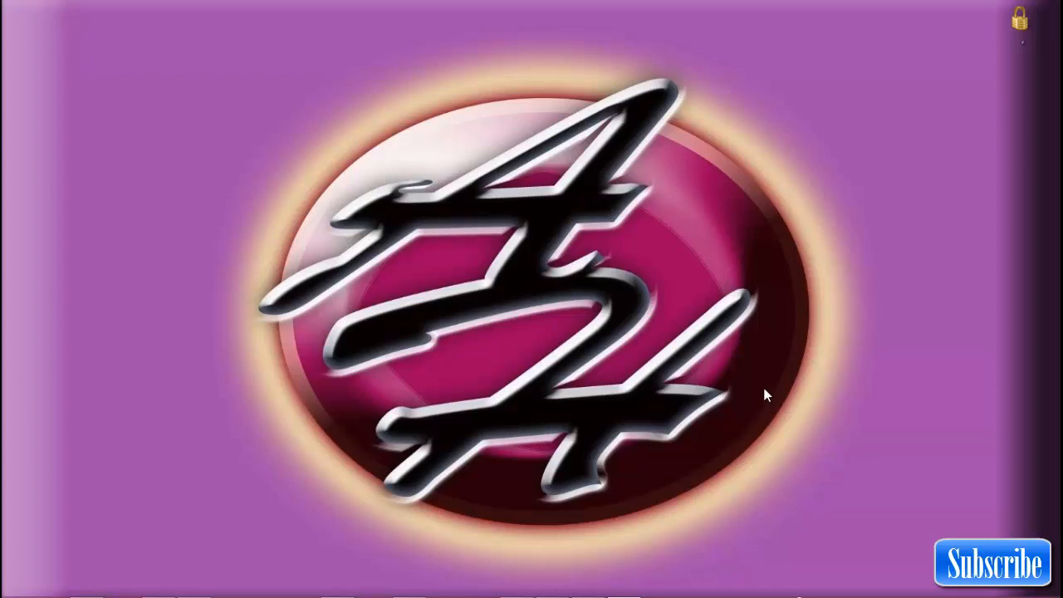
pyautogui.moveTo(756, 384)
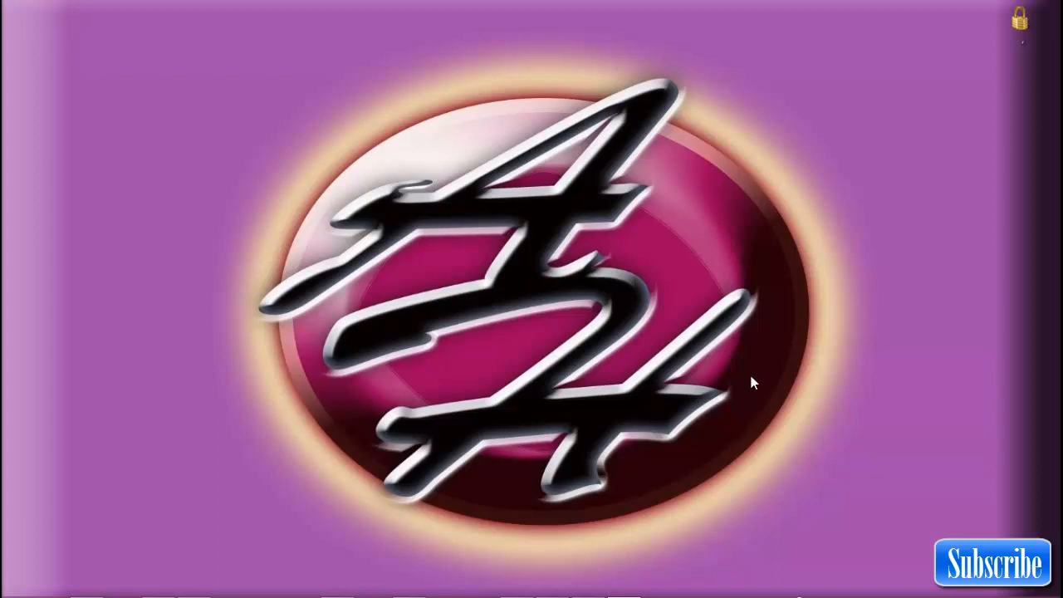
pyautogui.moveTo(745, 370)
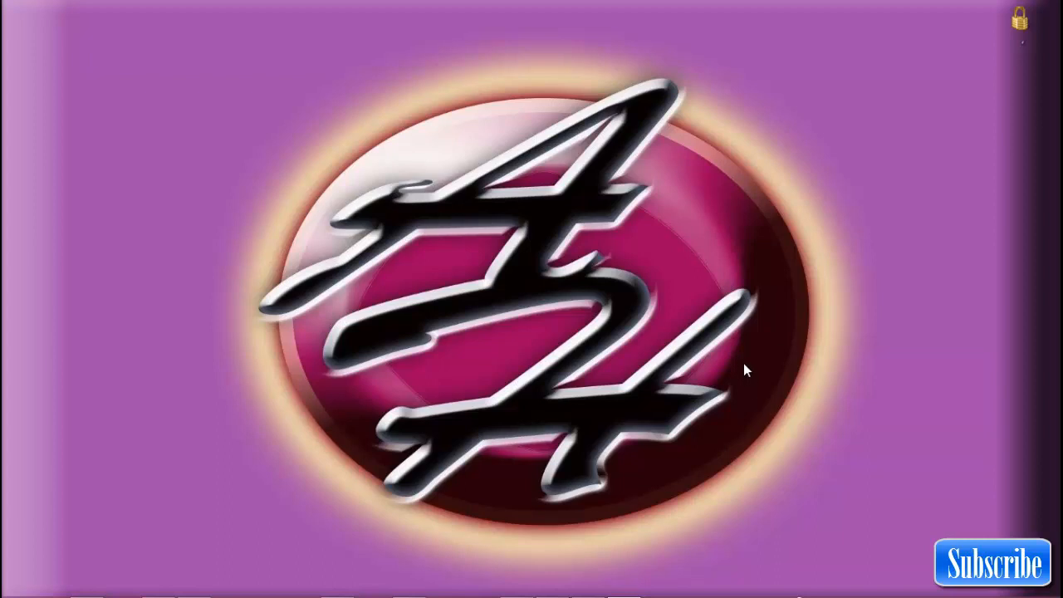
pyautogui.moveTo(711, 309)
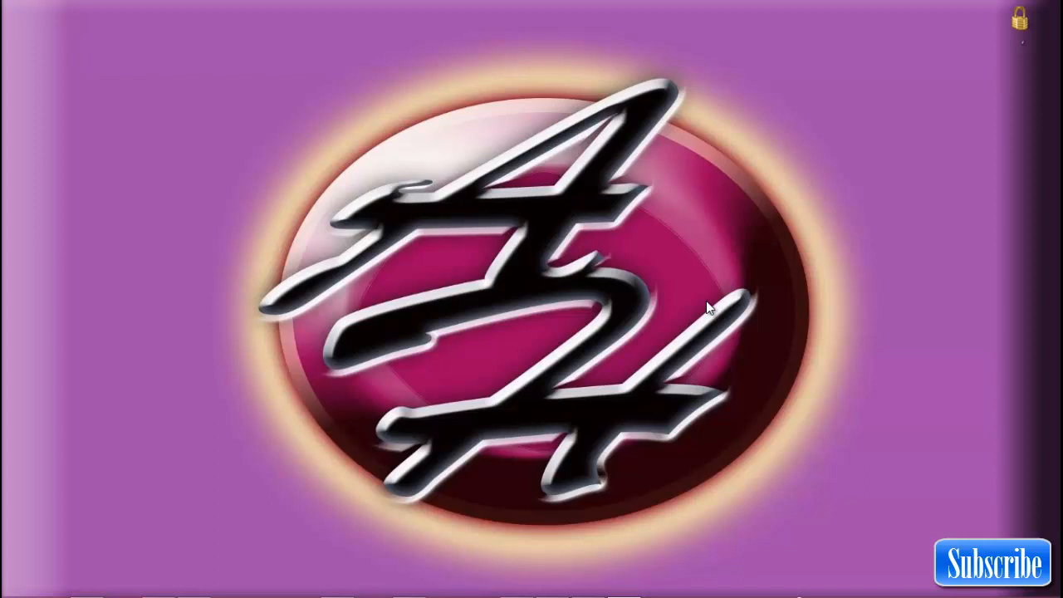
pyautogui.moveTo(648, 299)
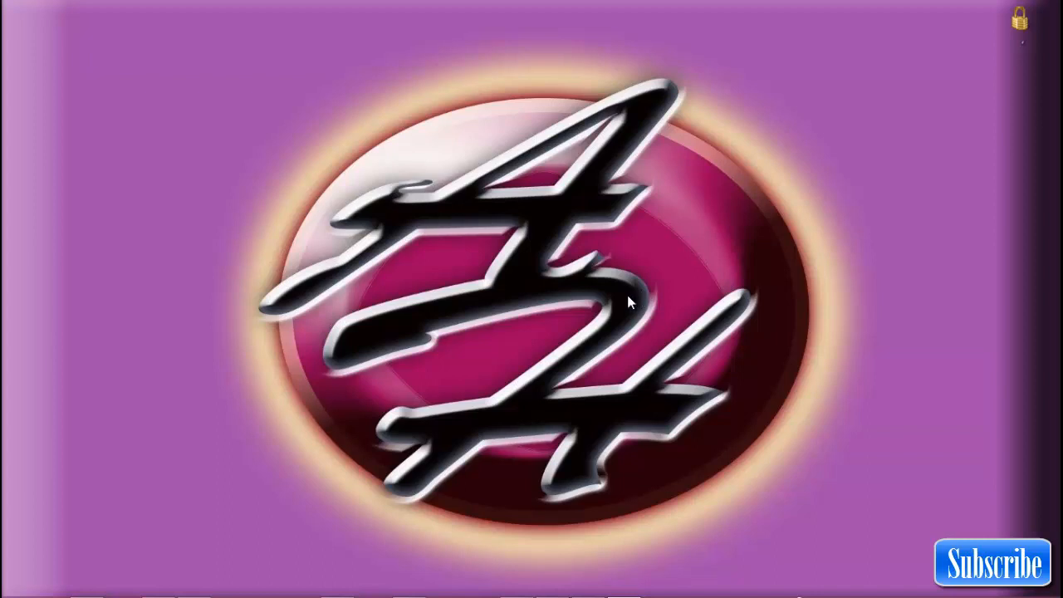
pyautogui.moveTo(534, 326)
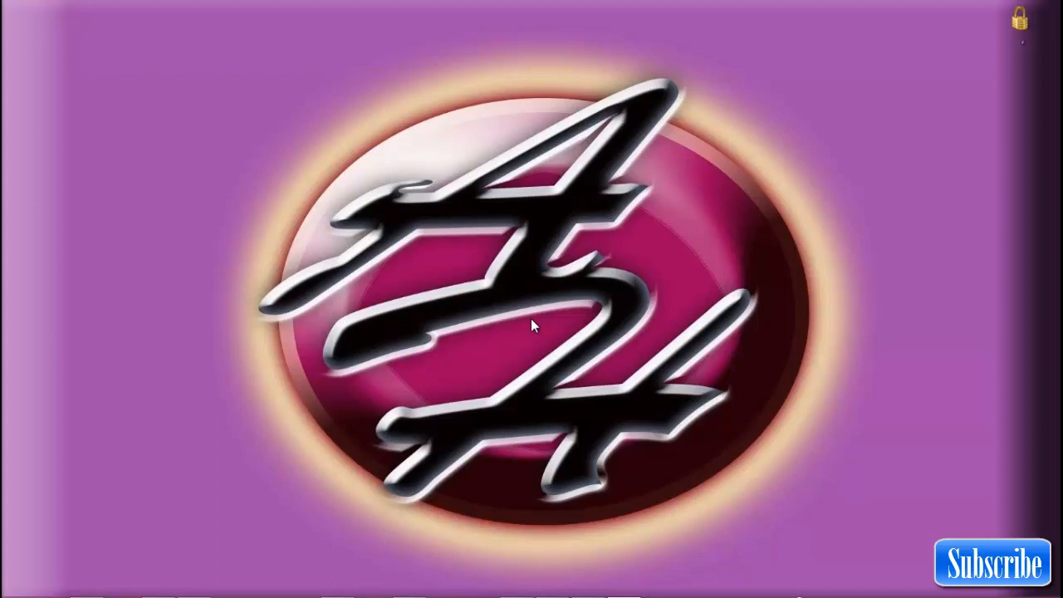
pyautogui.moveTo(546, 398)
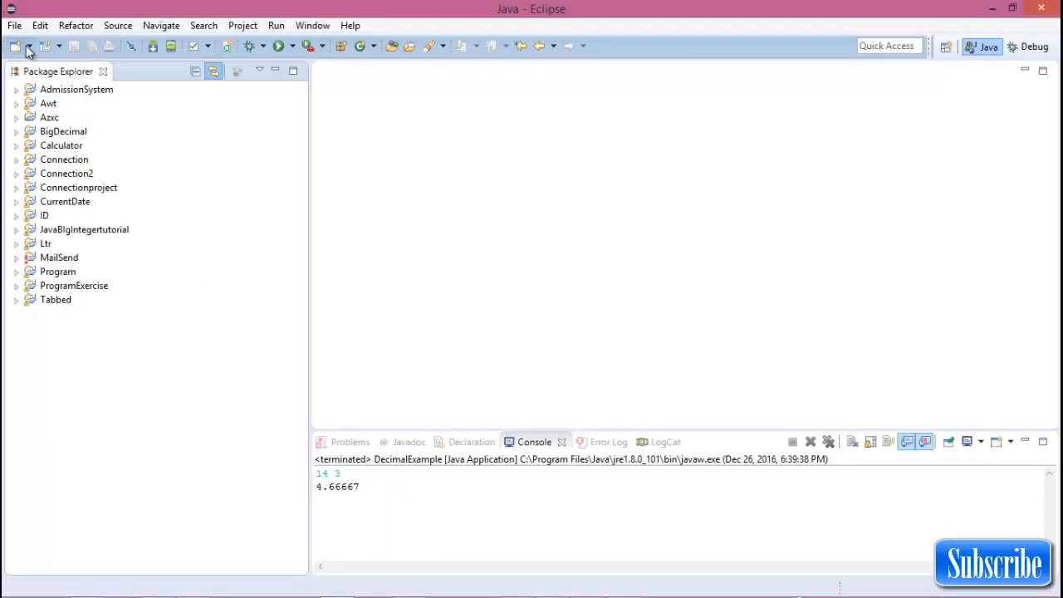
# Step: Create a new Java project named JavaProgramming in the workspace
pyautogui.click(14, 25)
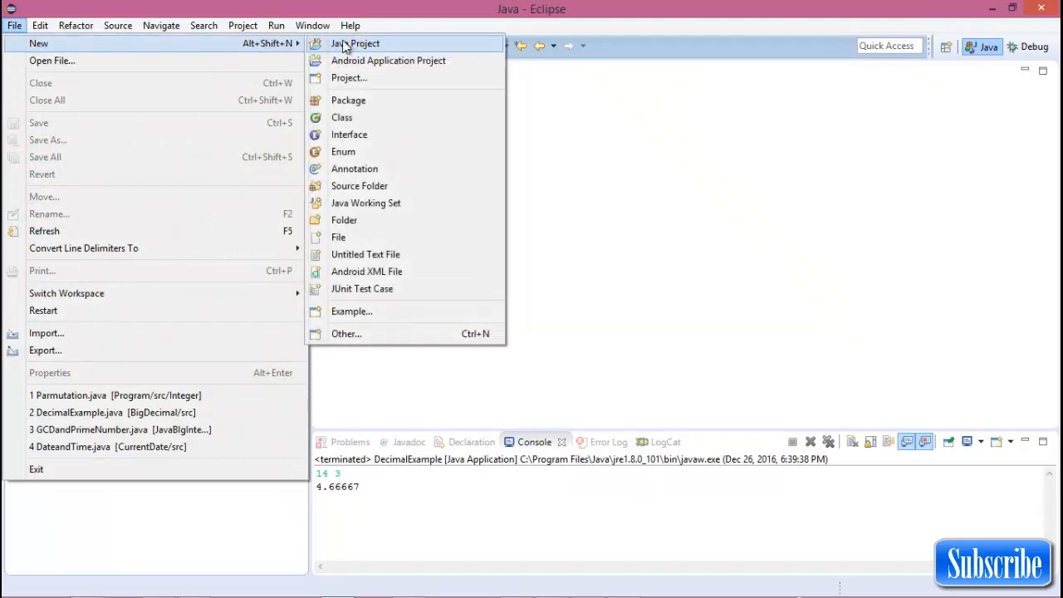
pyautogui.click(355, 43)
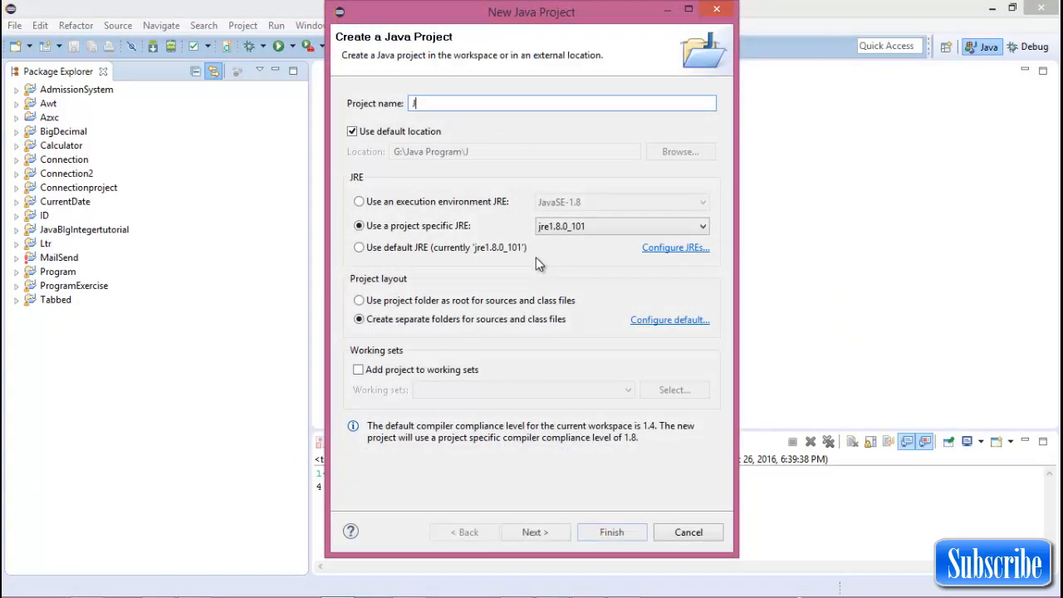
pyautogui.write('avaProgramming')
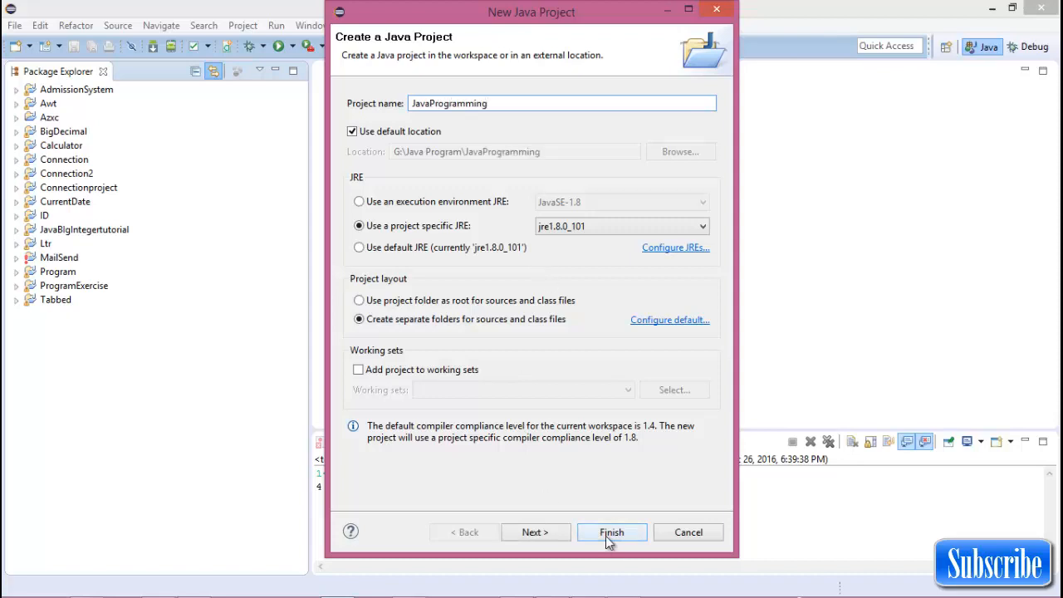
pyautogui.click(611, 533)
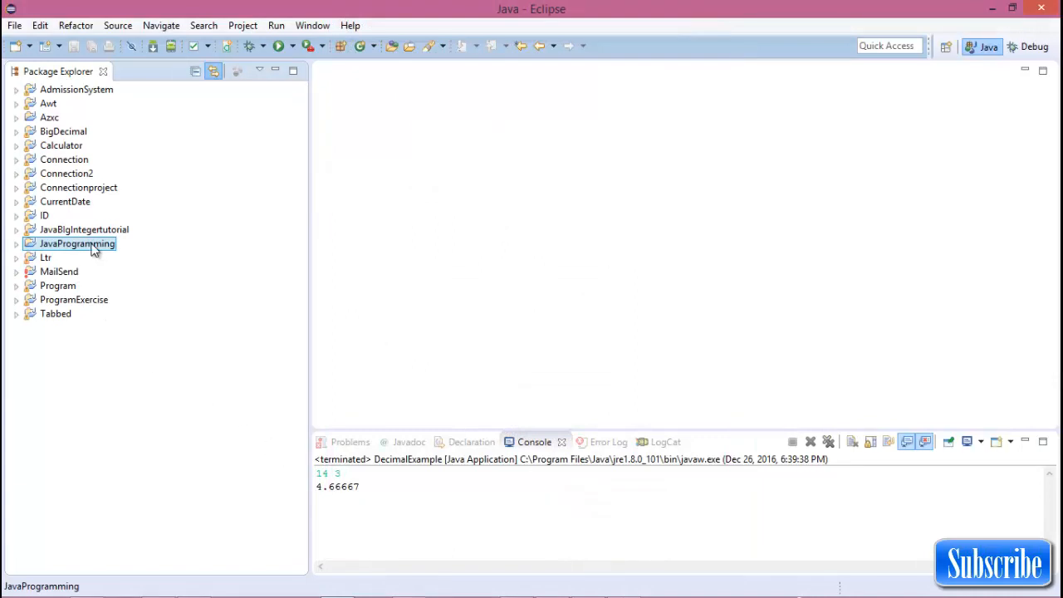
# Step: Add a class named MaxMin with a main method stub to JavaProgramming
pyautogui.rightClick(77, 244)
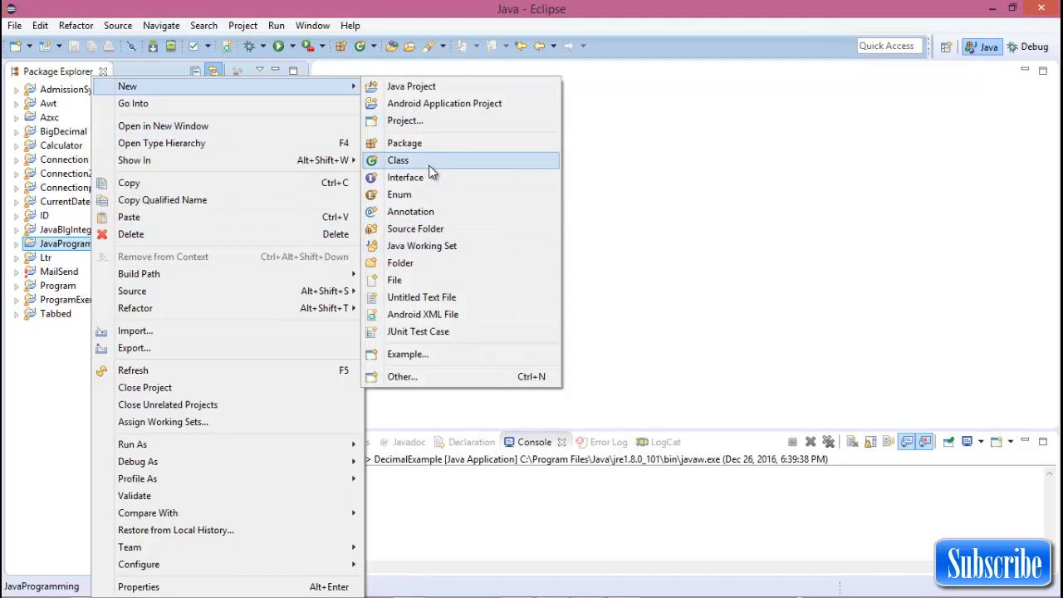
pyautogui.click(398, 160)
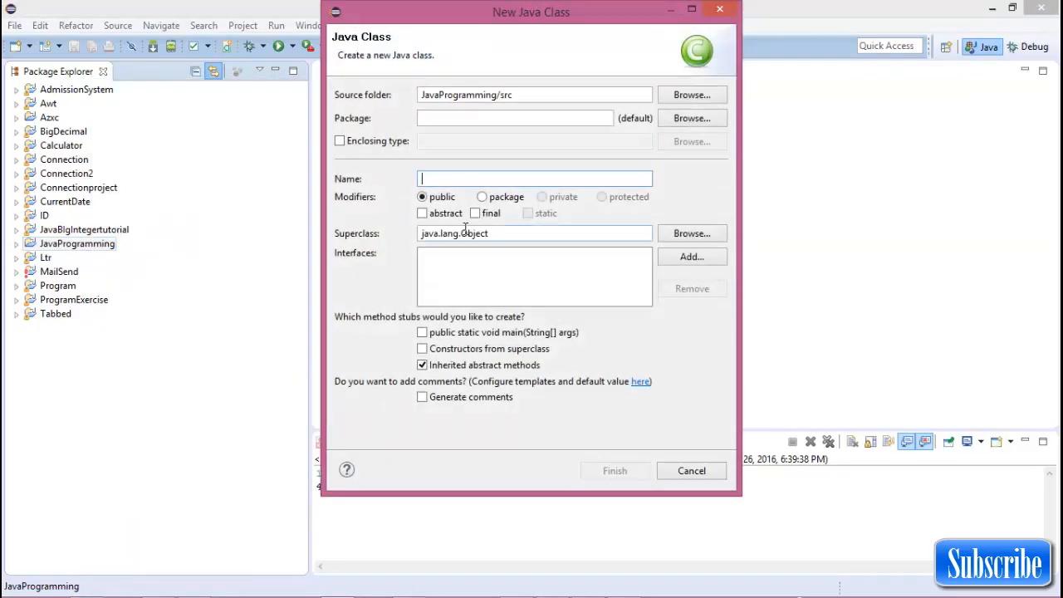
pyautogui.write('MaxMi')
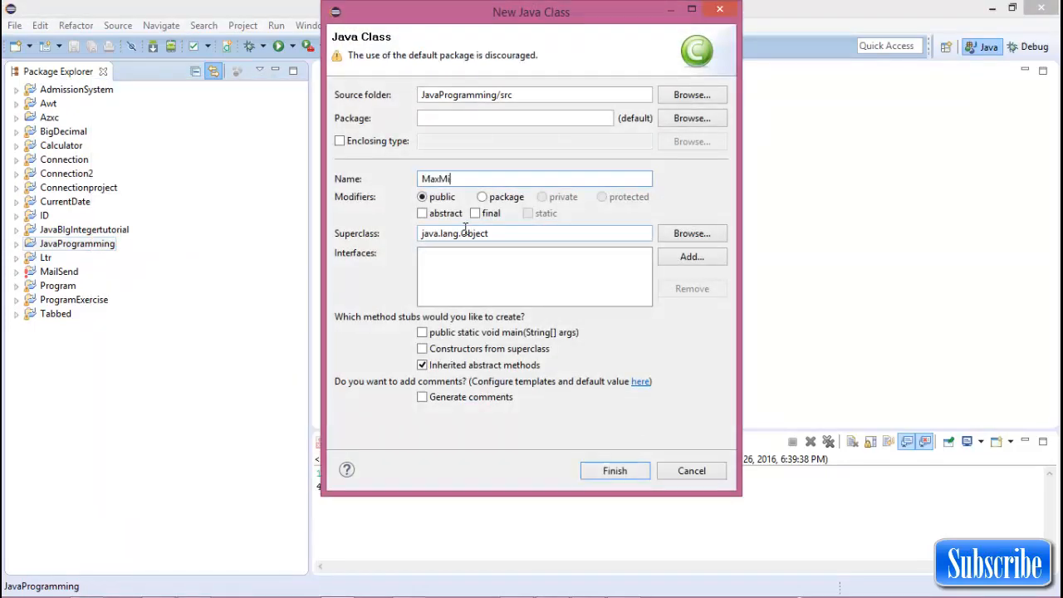
pyautogui.write('n')
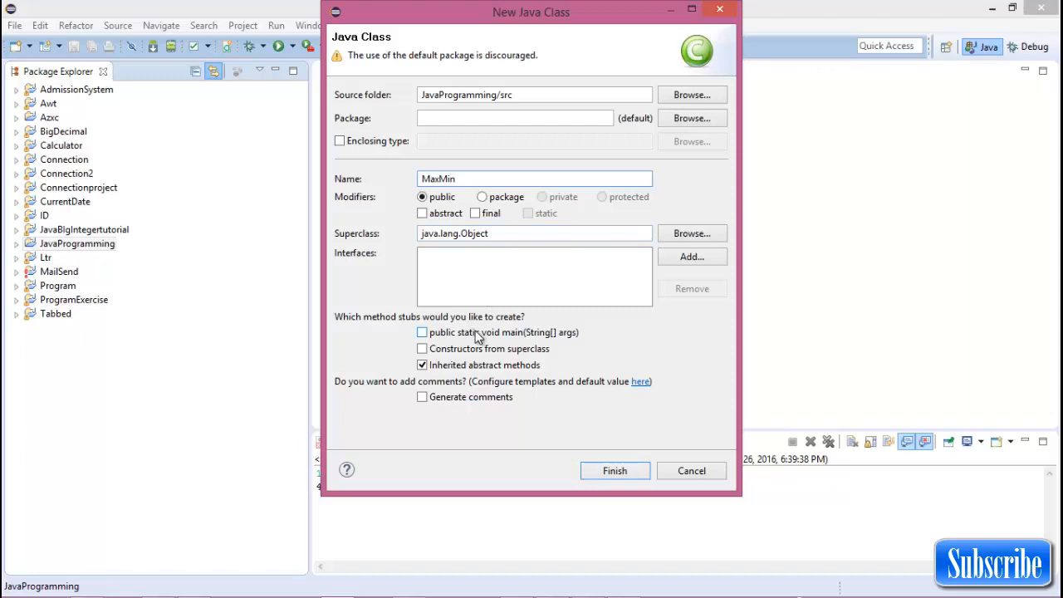
pyautogui.click(615, 470)
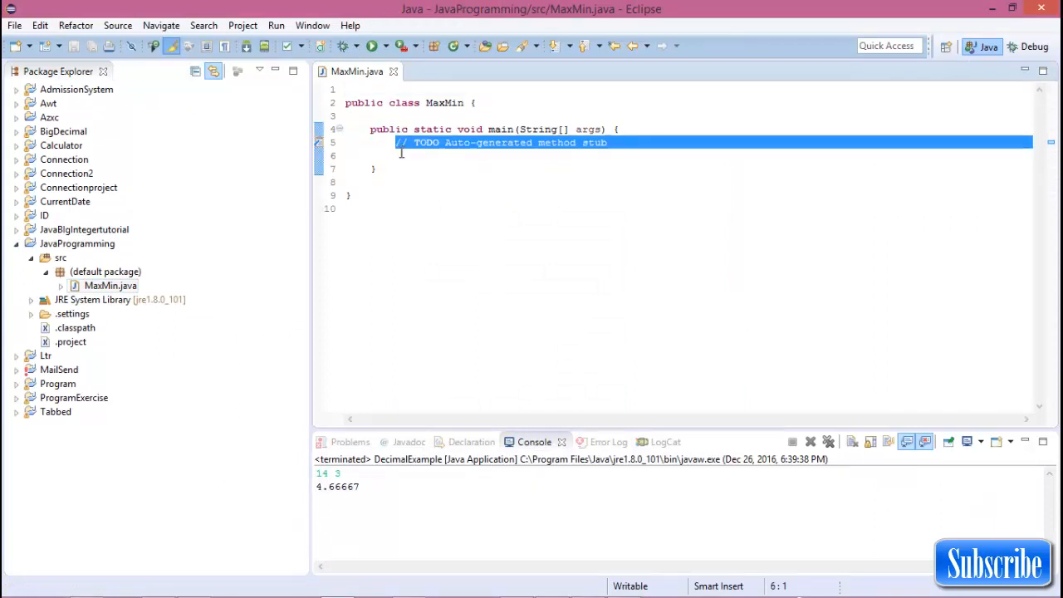
# Step: Write Scanner sc=new Scanner(System.in) in main, importing java.util.Scanner from content assist
pyautogui.write('scanner')
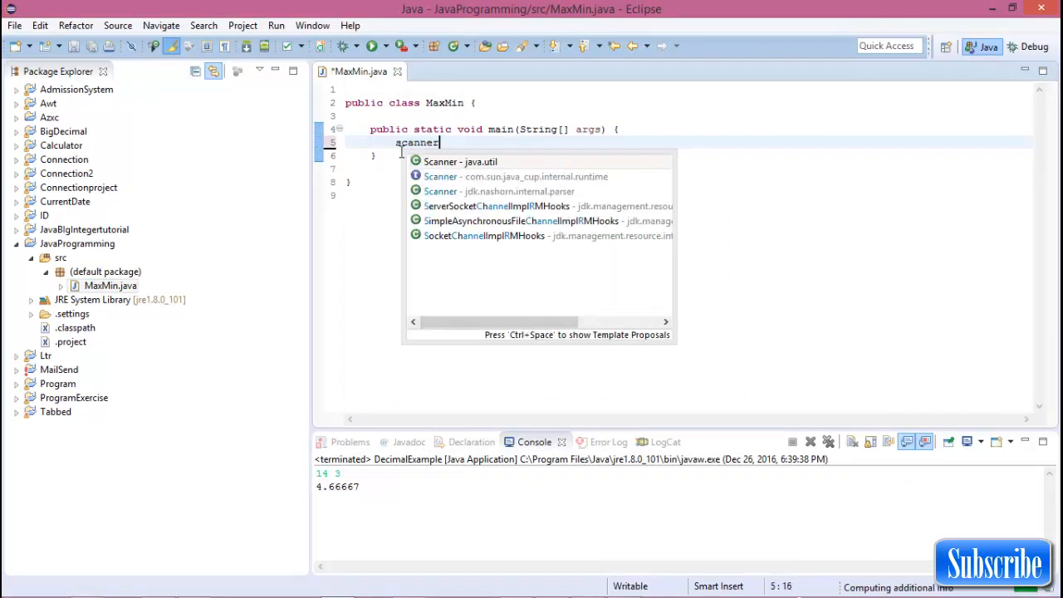
pyautogui.click(461, 161)
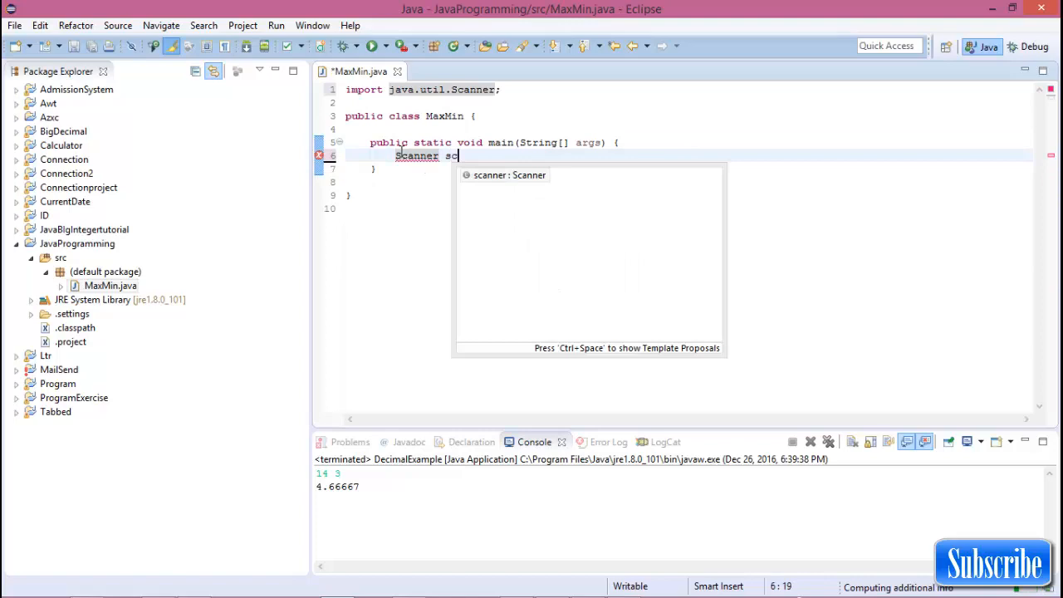
pyautogui.write('=new sc')
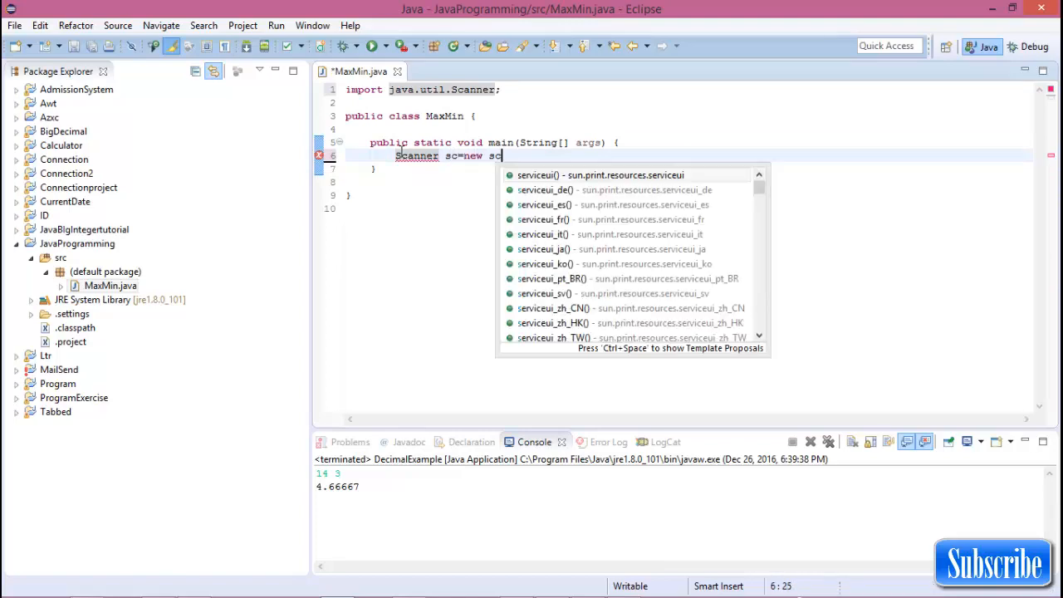
pyautogui.write('canner(System.in);')
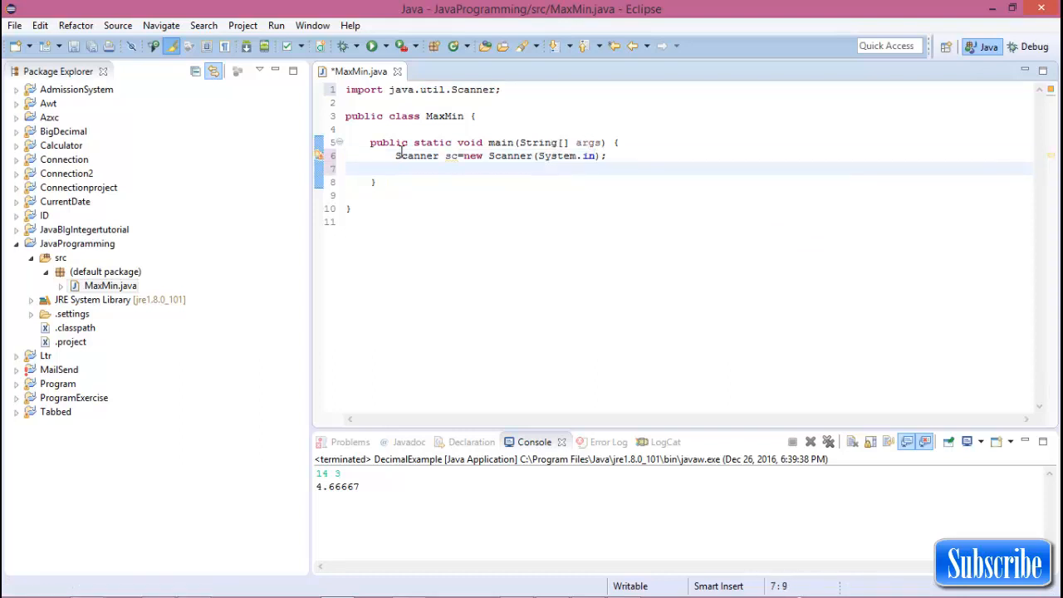
pyautogui.write('int num1,nu')
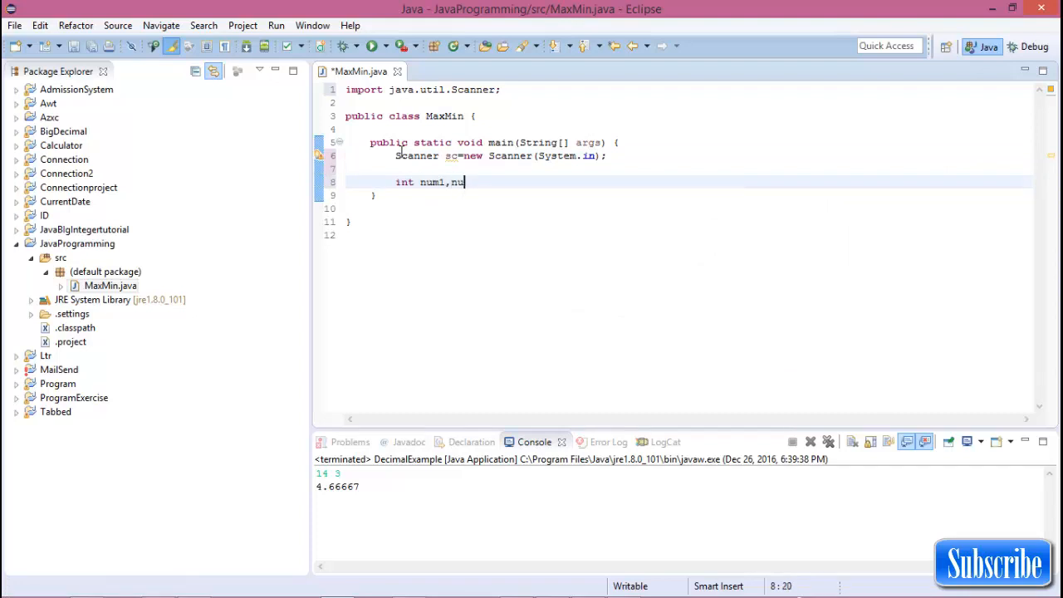
# Step: Declare num1 and num2 and print the prompt 'please enter two numbers : '
pyautogui.write('m2;')
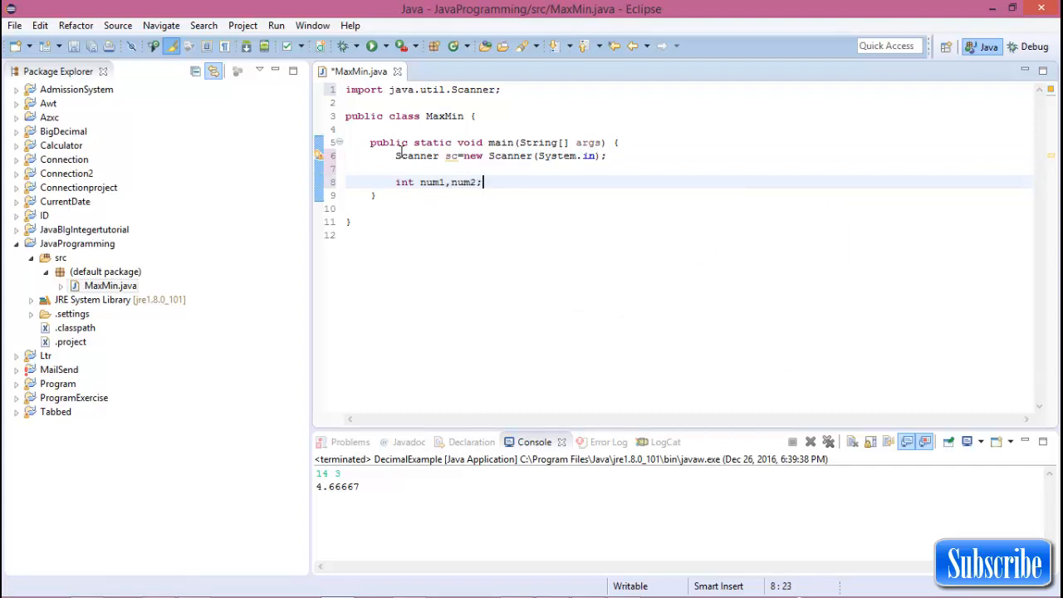
pyautogui.write('sy')
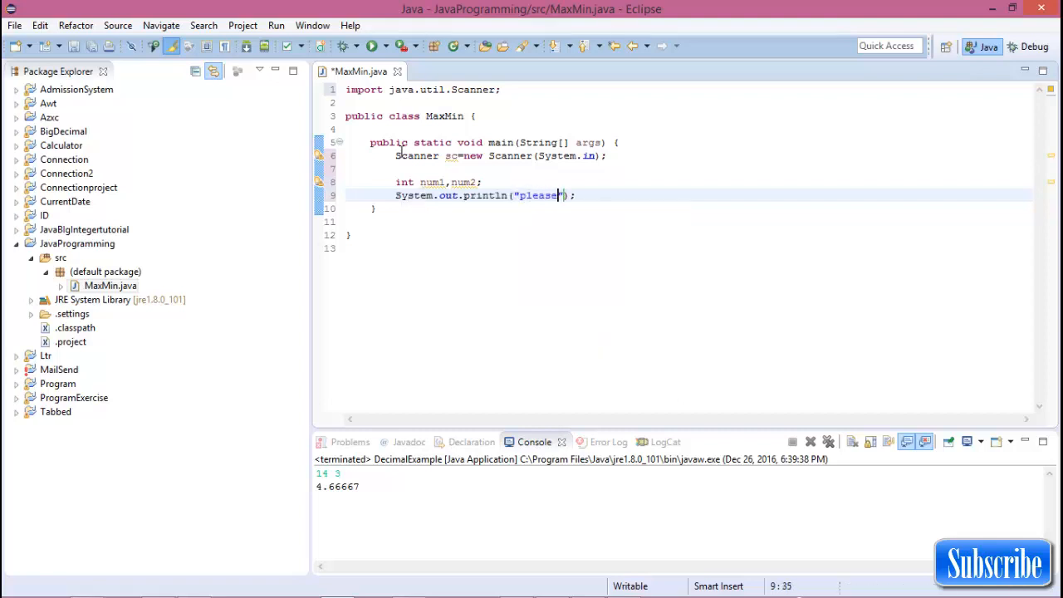
pyautogui.write('enter a n')
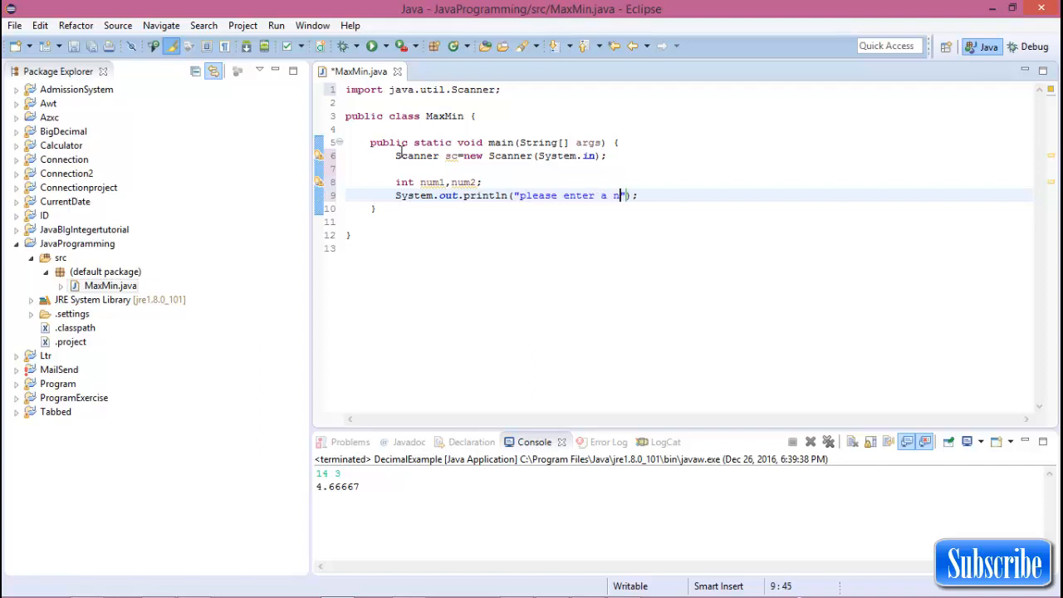
pyautogui.press('BackSpace')
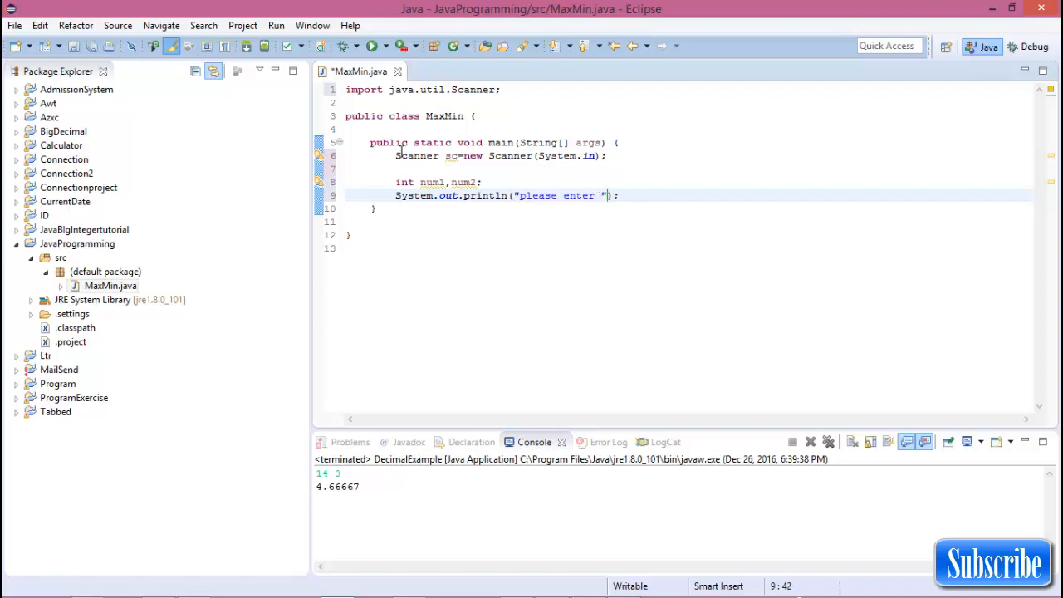
pyautogui.write('two numb')
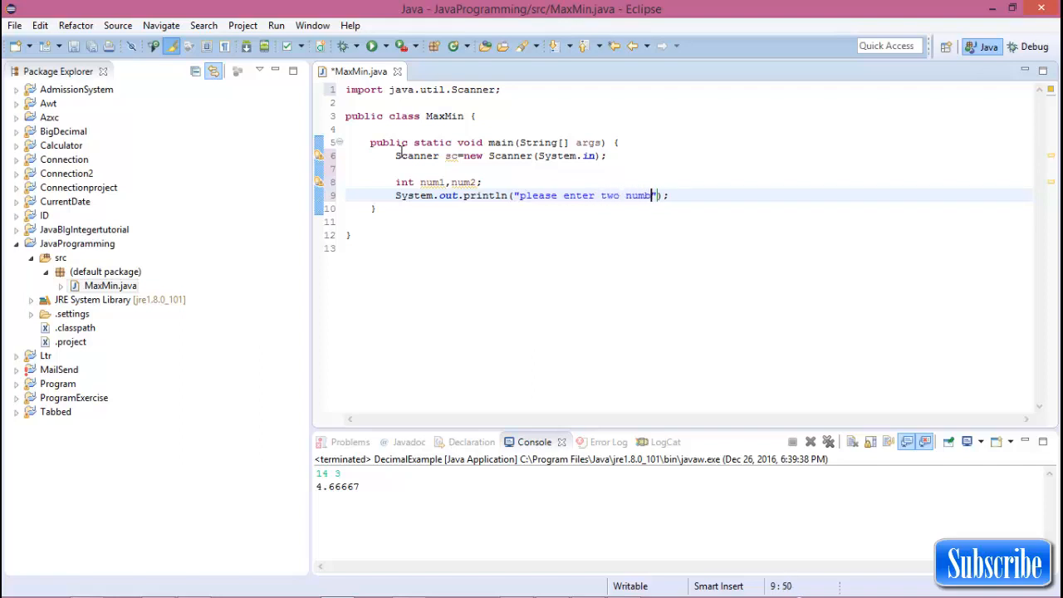
pyautogui.write('ers :')
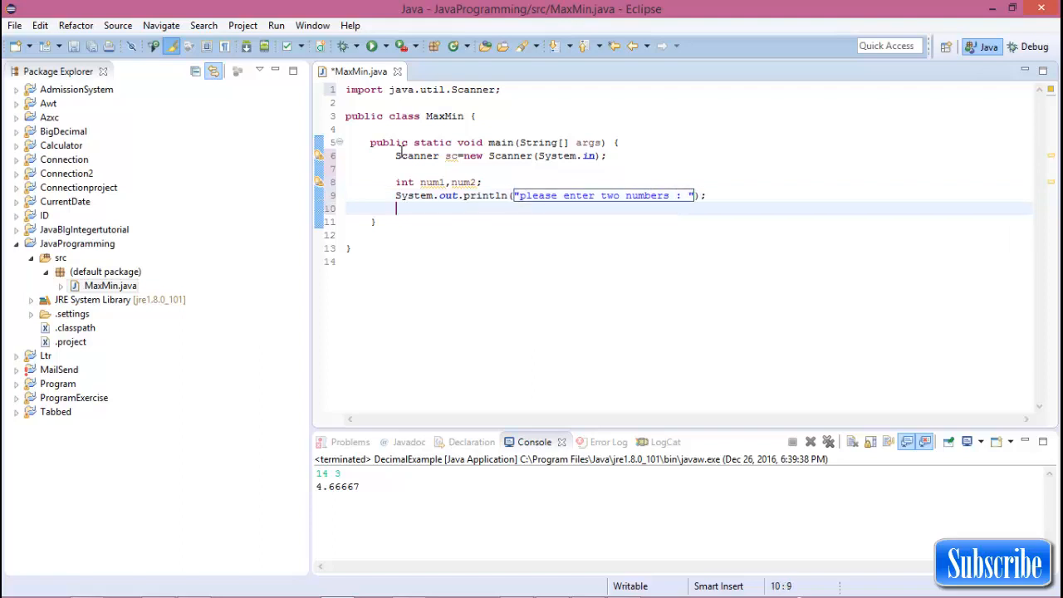
# Step: Read num1 and num2 from the scanner with sc.nextInt()
pyautogui.write('num1=')
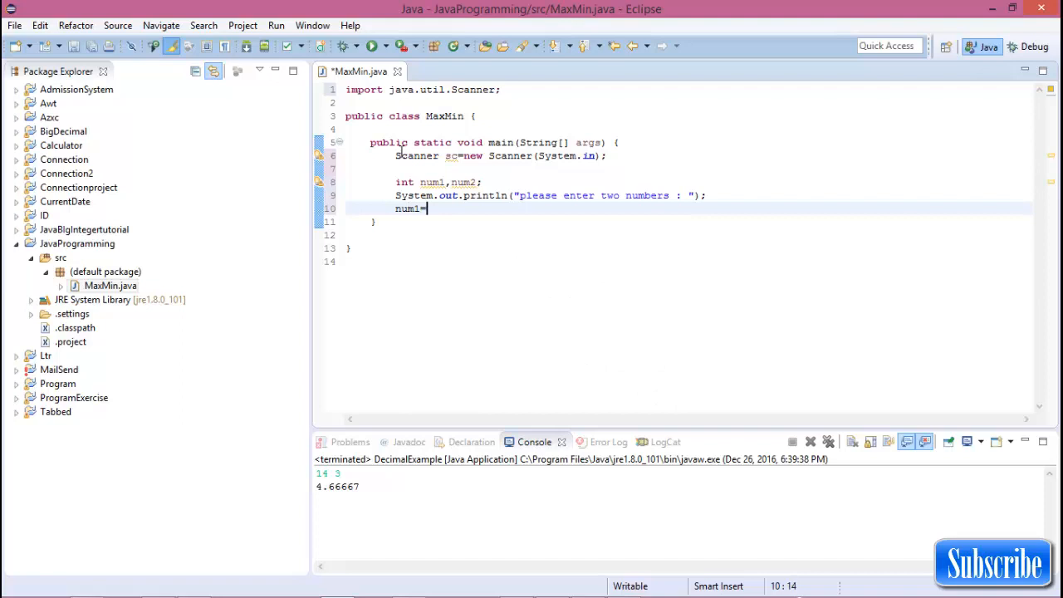
pyautogui.write('sc.n')
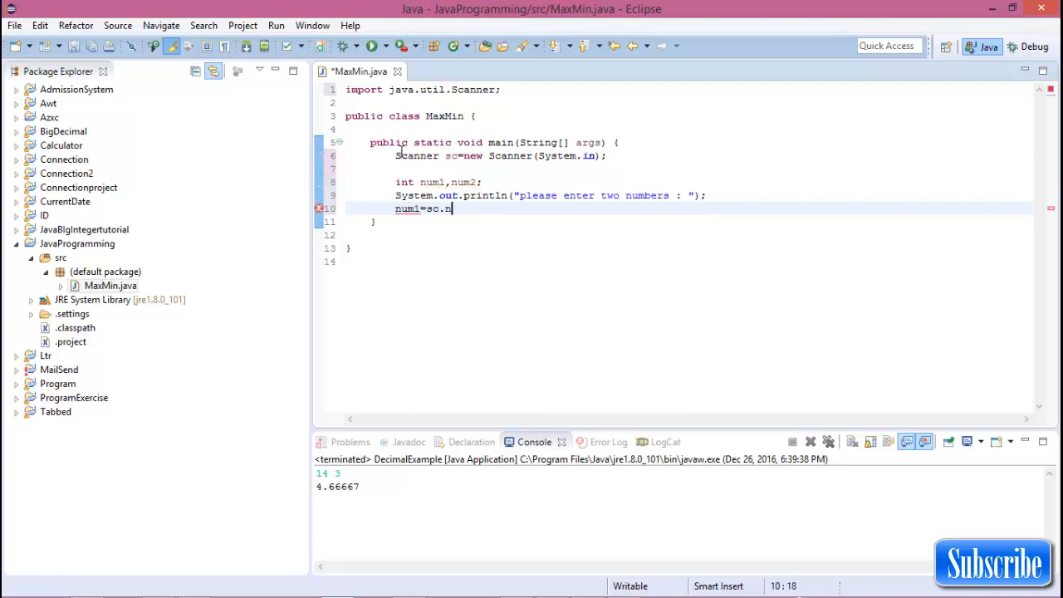
pyautogui.write('extInt()')
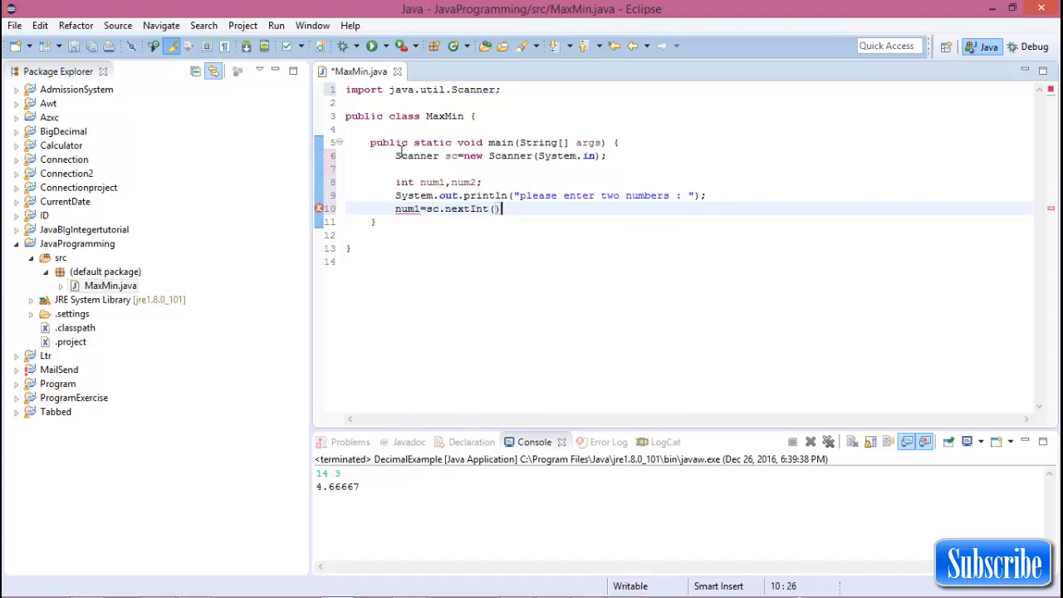
pyautogui.write(';')
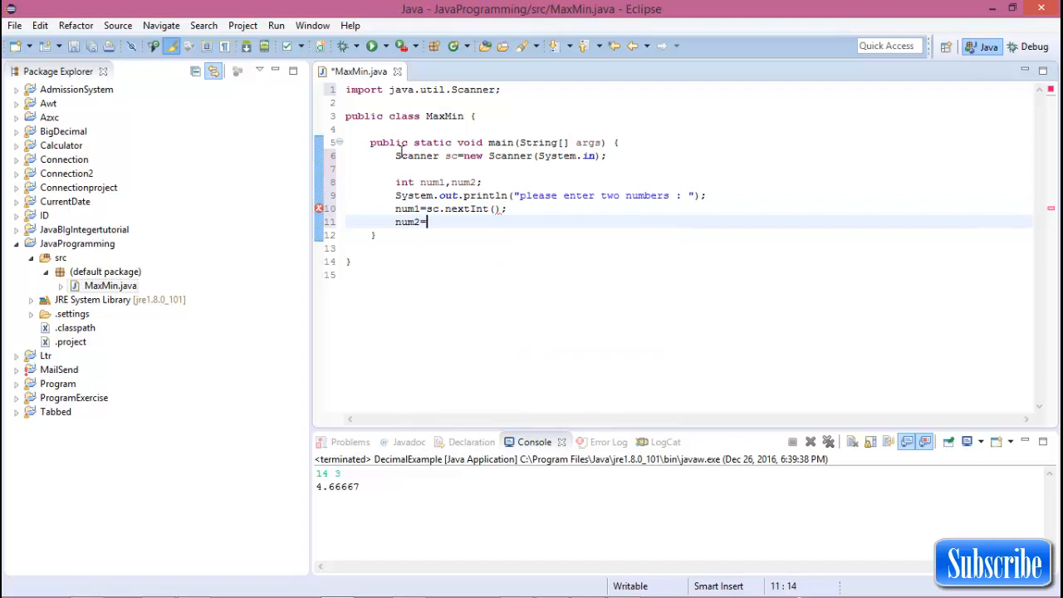
pyautogui.write('sc.nex')
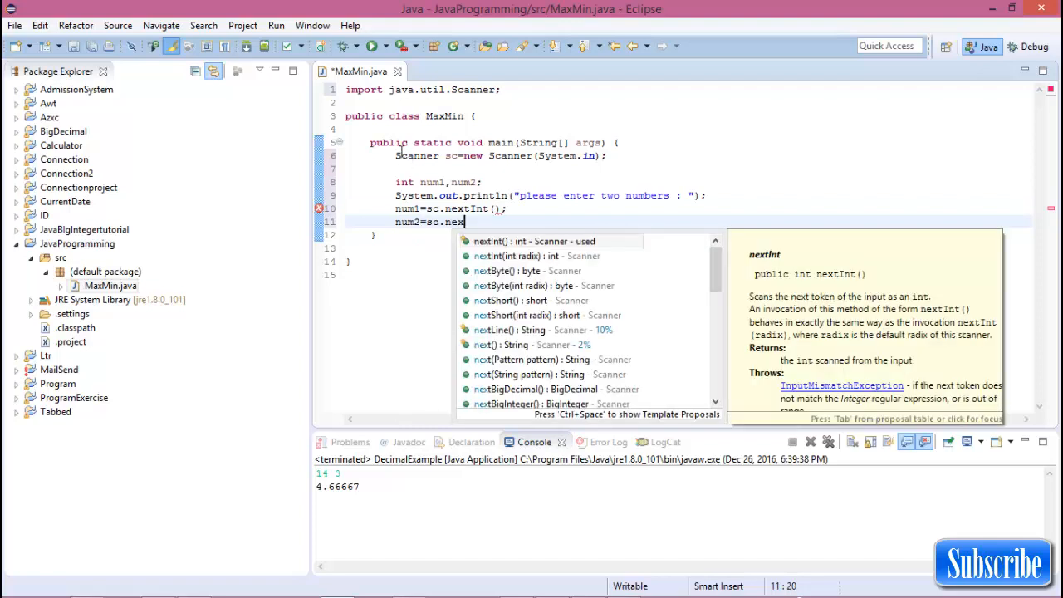
pyautogui.click(536, 241)
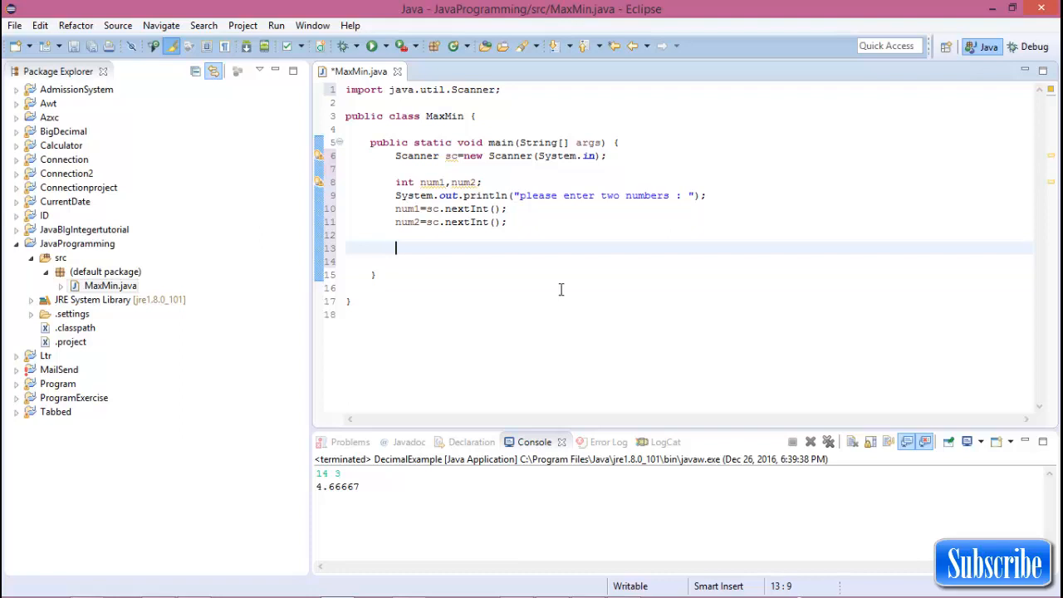
# Step: Set int max=Math.max(num1, num2) and print "Maximum number is : "+max
pyautogui.write('int max;')
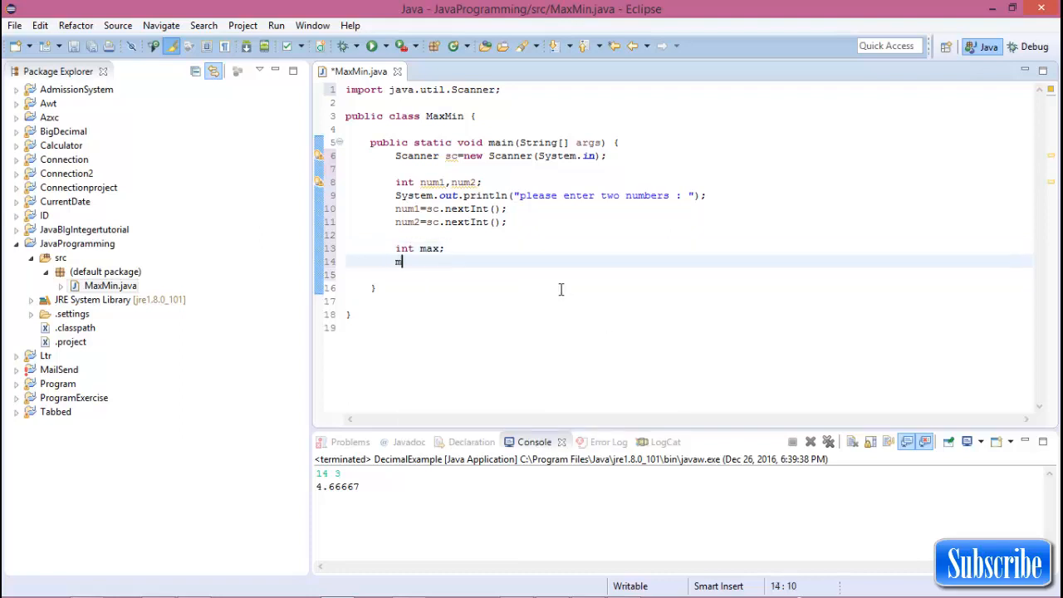
pyautogui.write('ax=ma')
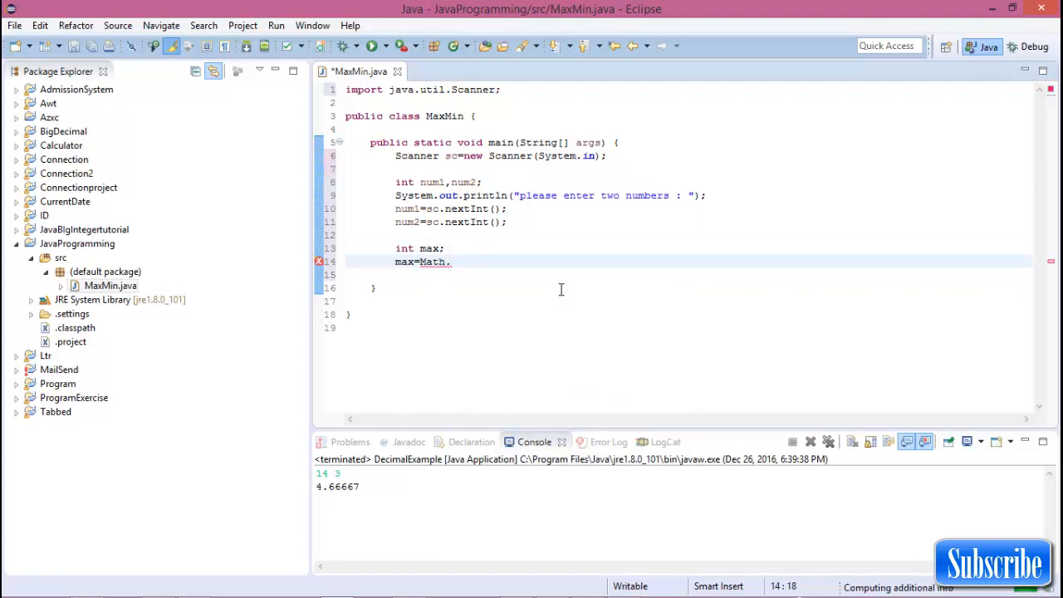
pyautogui.write('max(num1, num2')
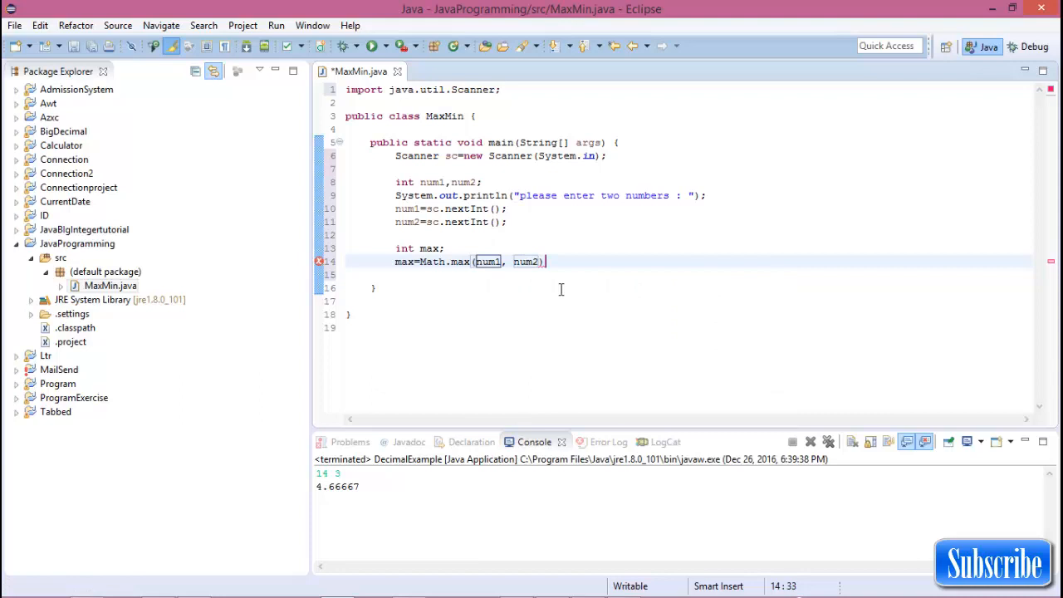
pyautogui.write('stem.out.println("Max");')
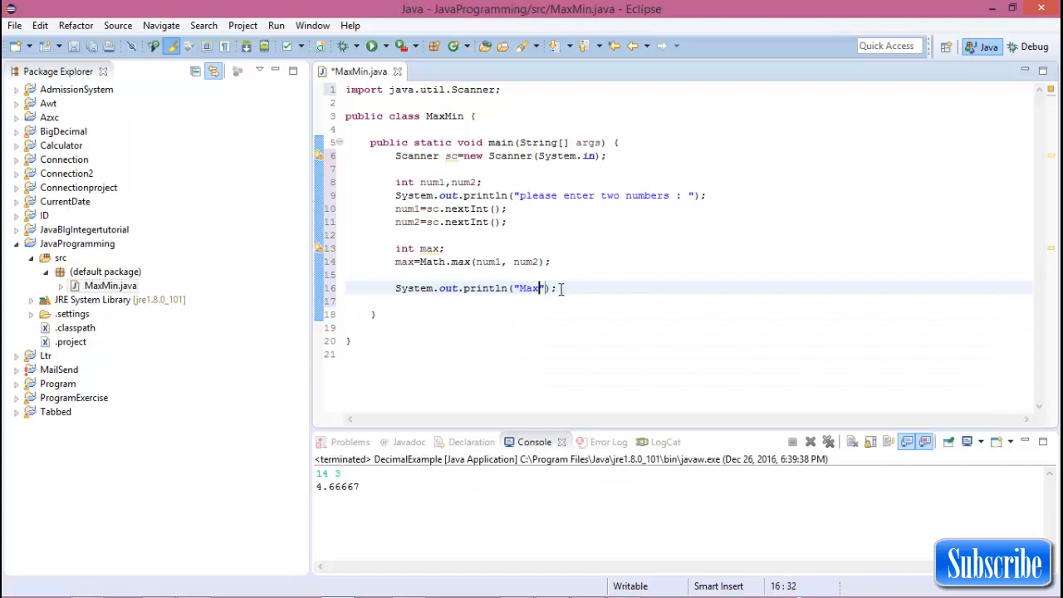
pyautogui.write('imum number is')
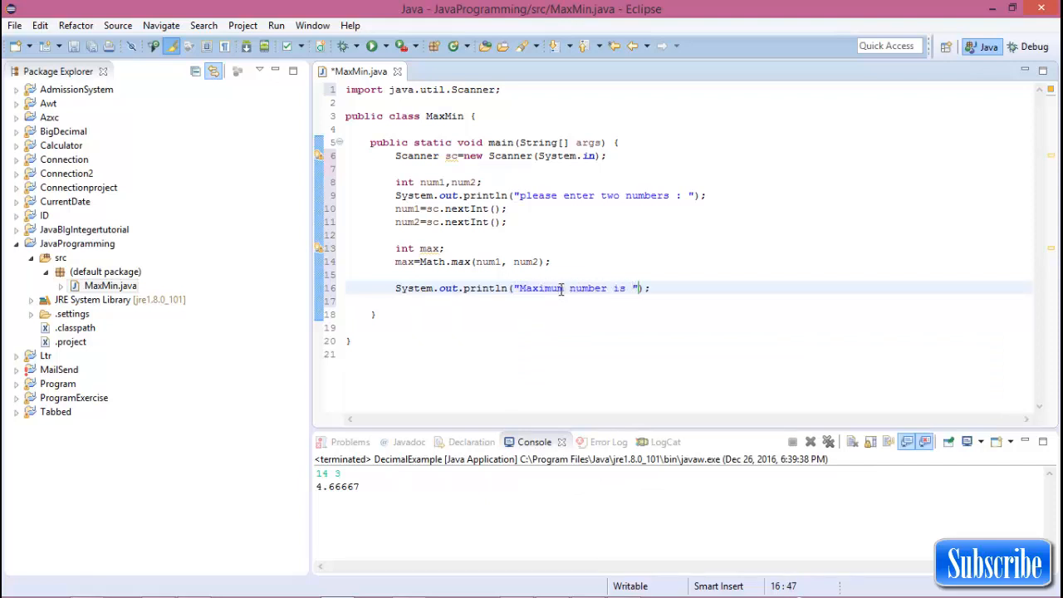
pyautogui.write('+max')
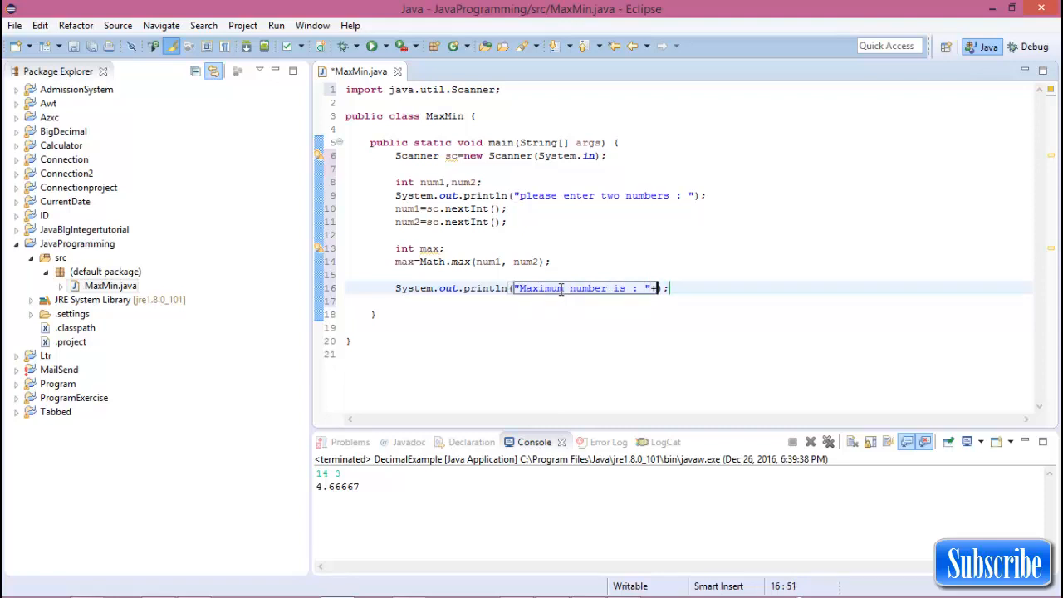
pyautogui.write('+ma')
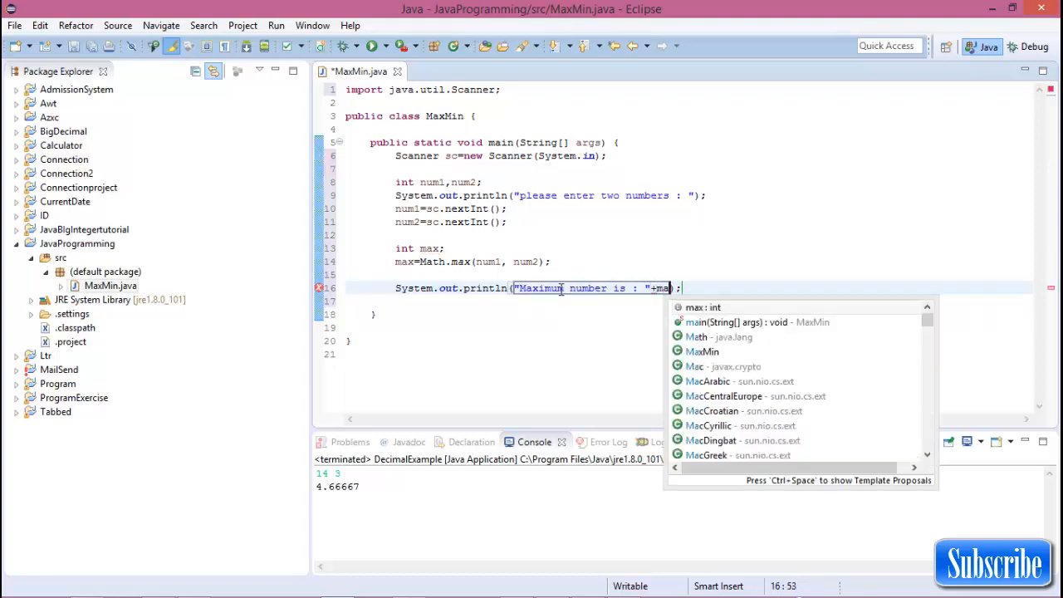
pyautogui.write('x')
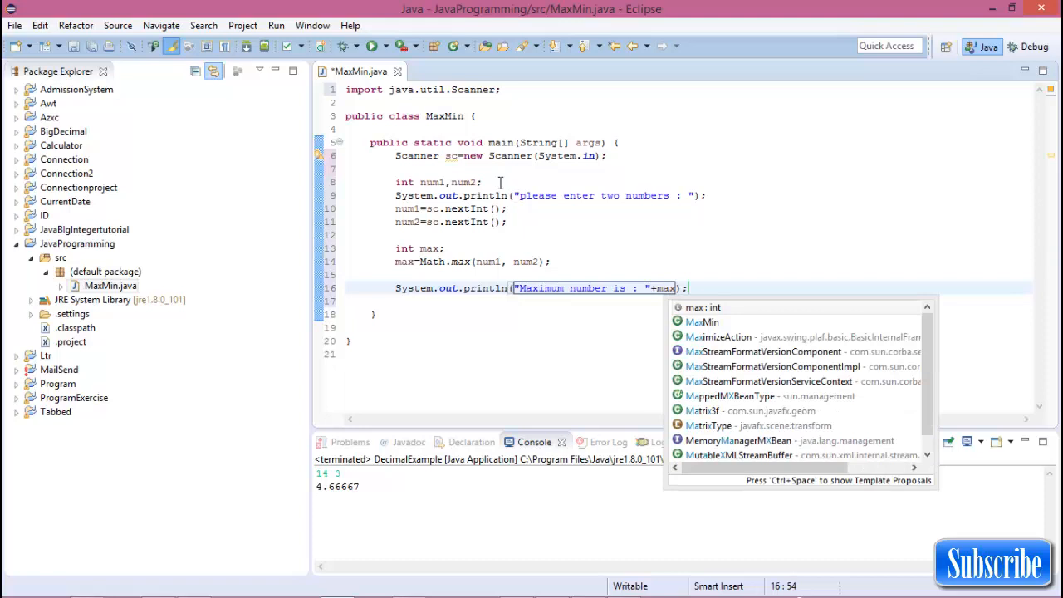
pyautogui.click(375, 46)
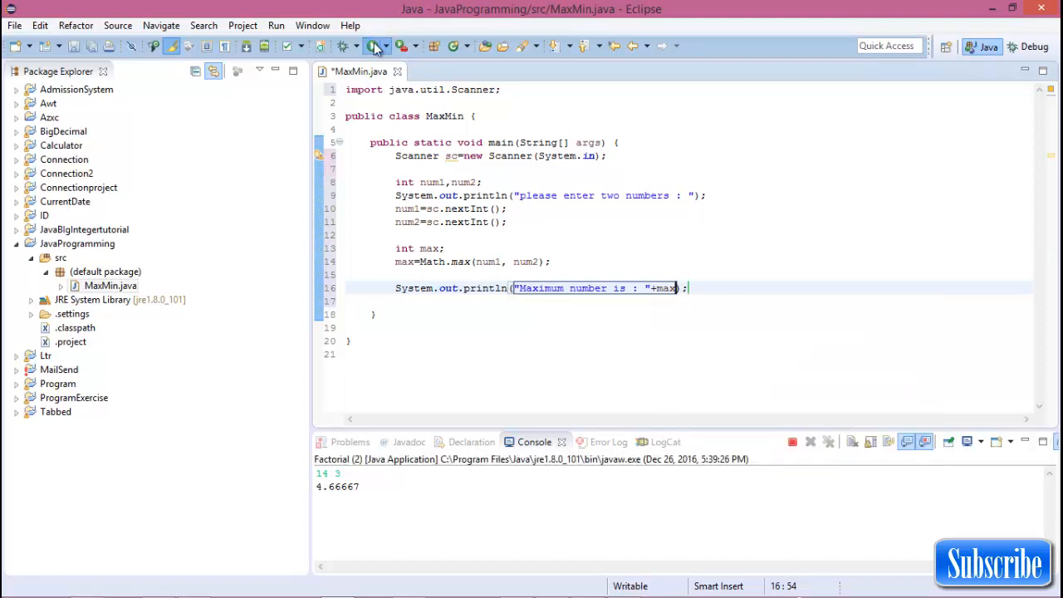
# Step: Save and run MaxMin, then place the cursor after the max declaration
pyautogui.click(375, 46)
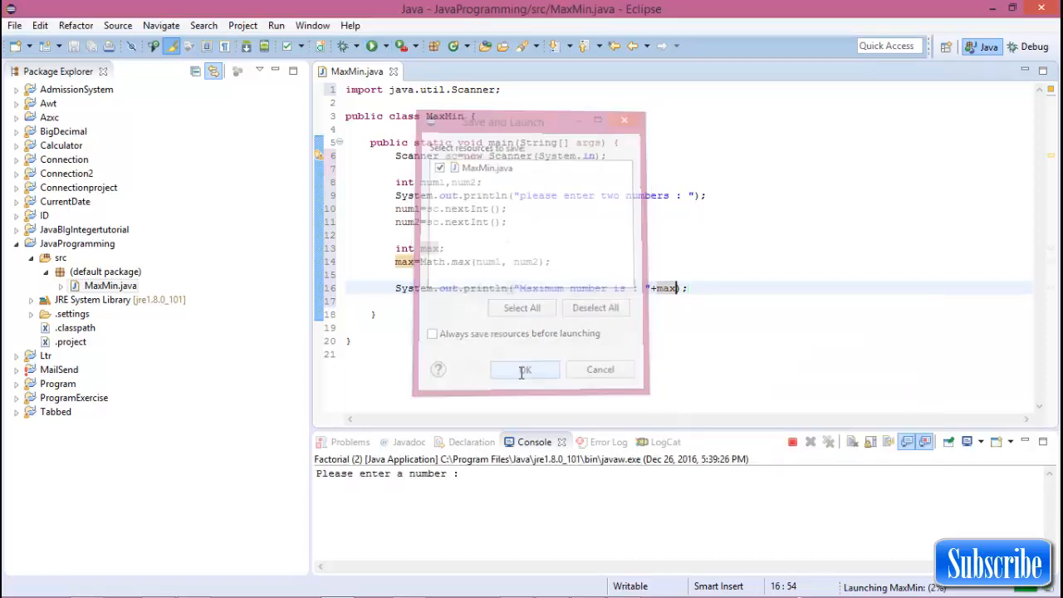
pyautogui.click(524, 370)
pyautogui.write('3 4')
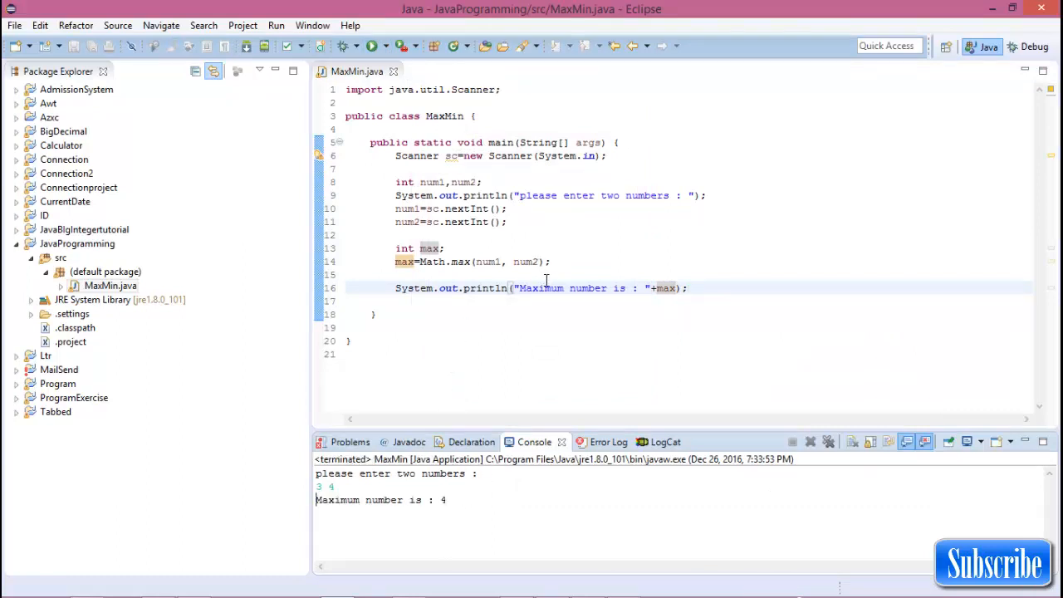
pyautogui.click(446, 247)
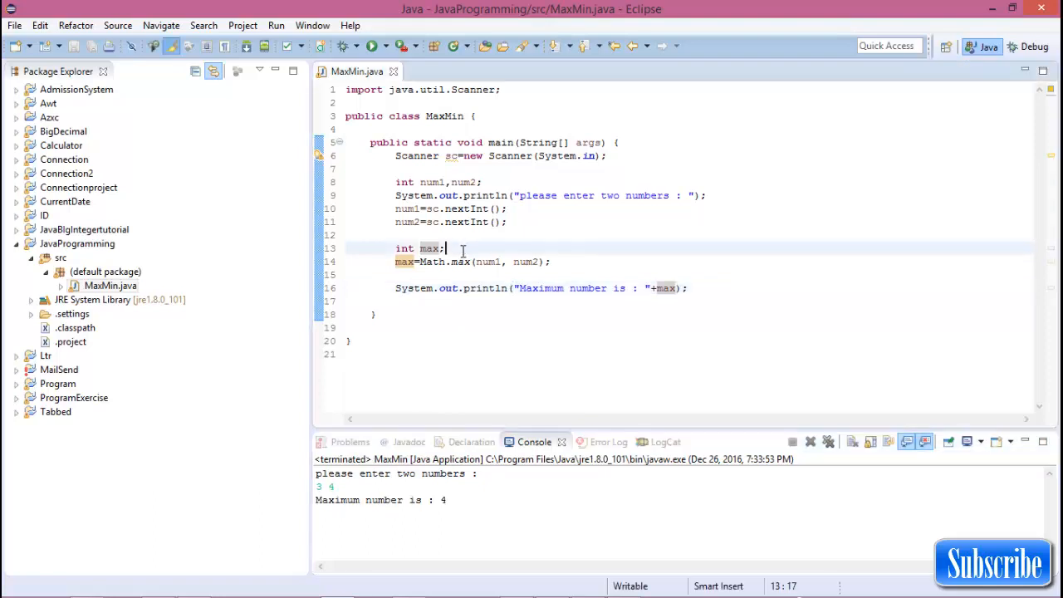
# Step: On a new line, set int min=Math.min(num1, num2)
pyautogui.press('Return')
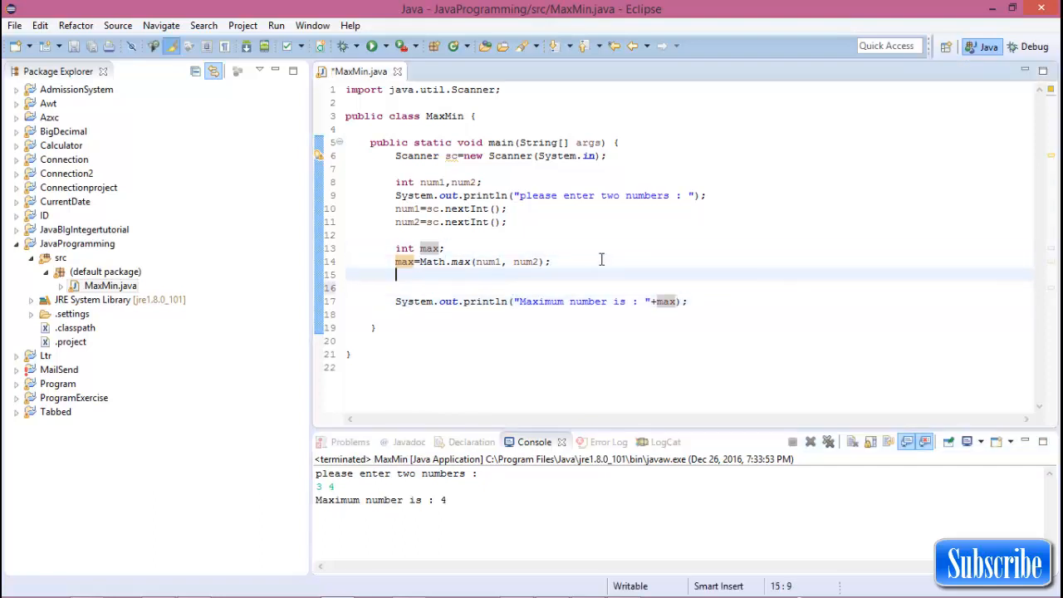
pyautogui.write('int')
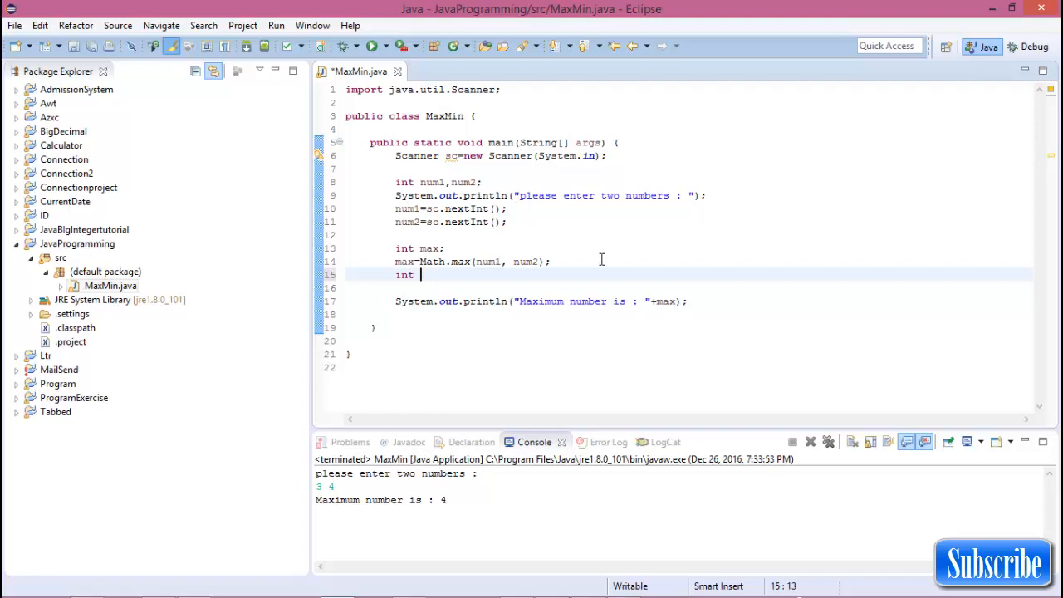
pyautogui.write('min;')
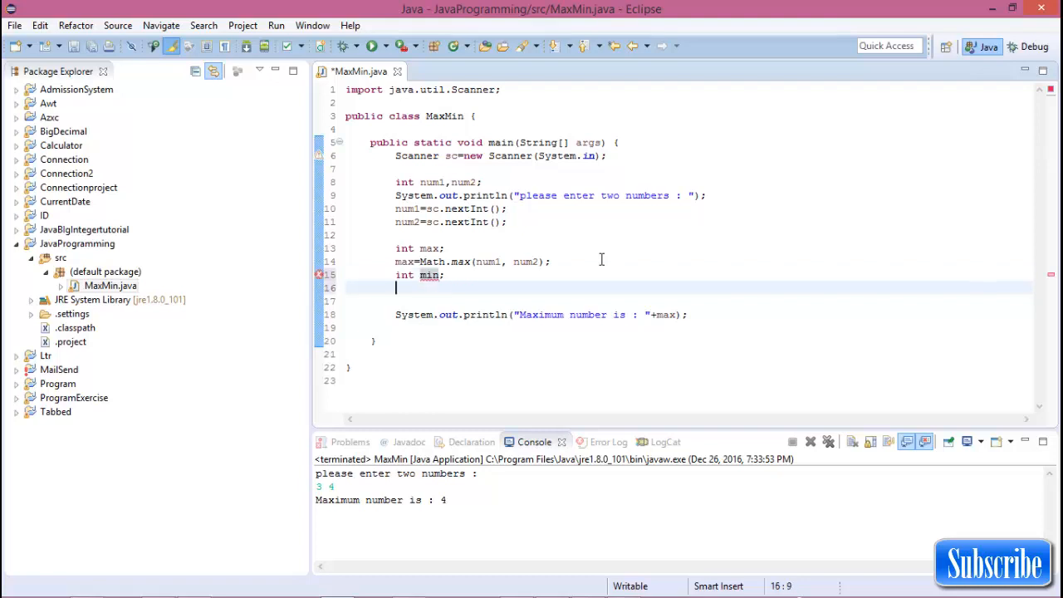
pyautogui.write('min')
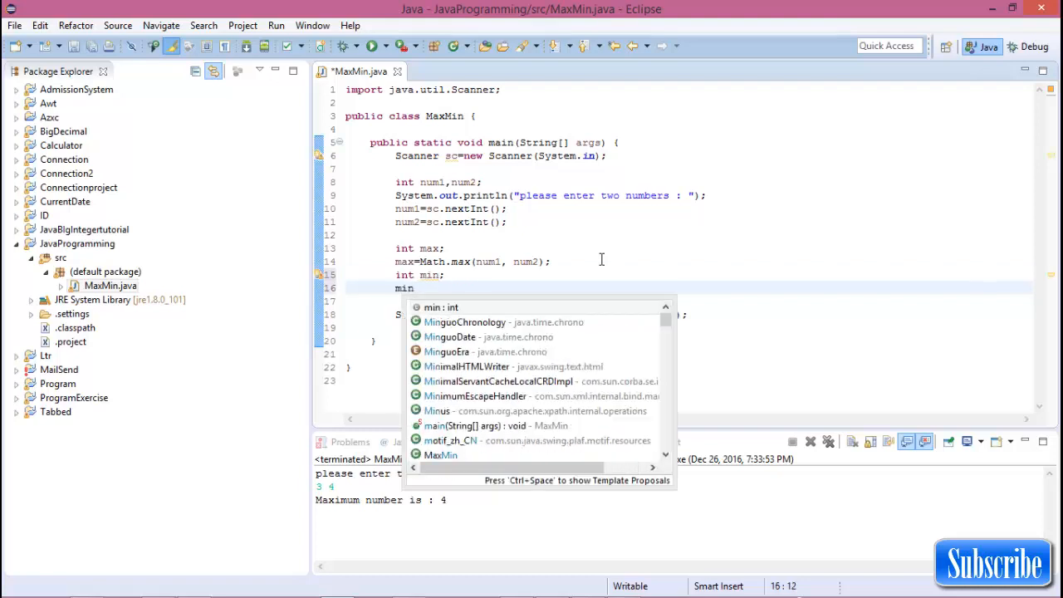
pyautogui.write('=mat')
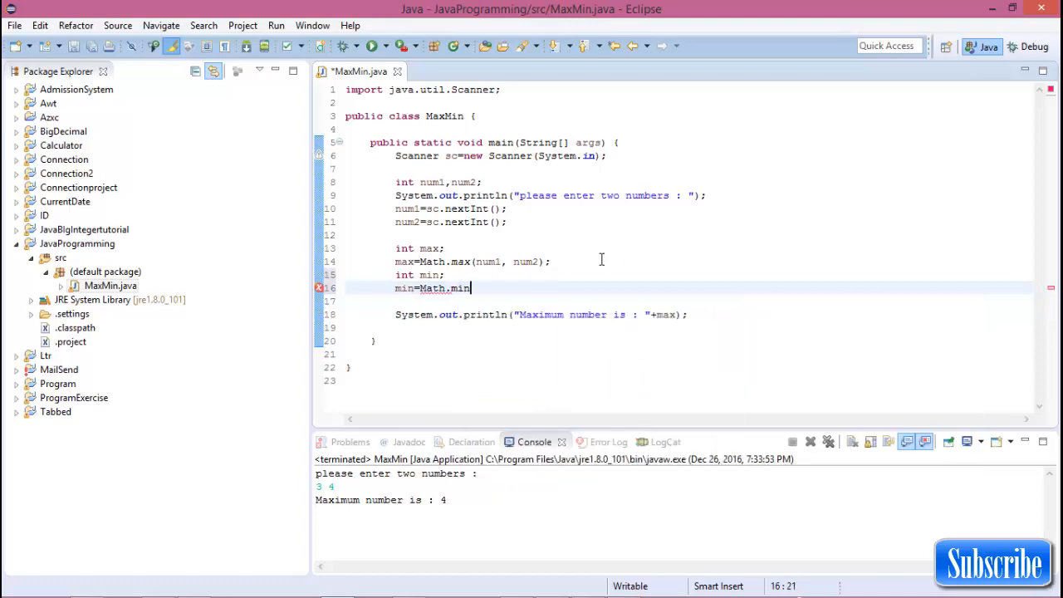
pyautogui.write('(num1, b)')
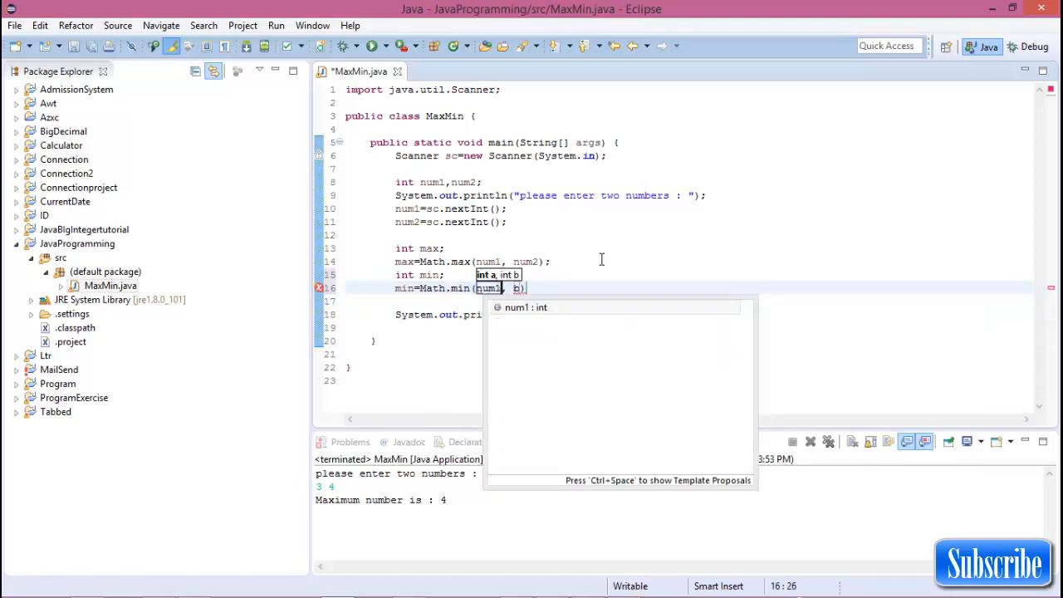
pyautogui.write('num2')
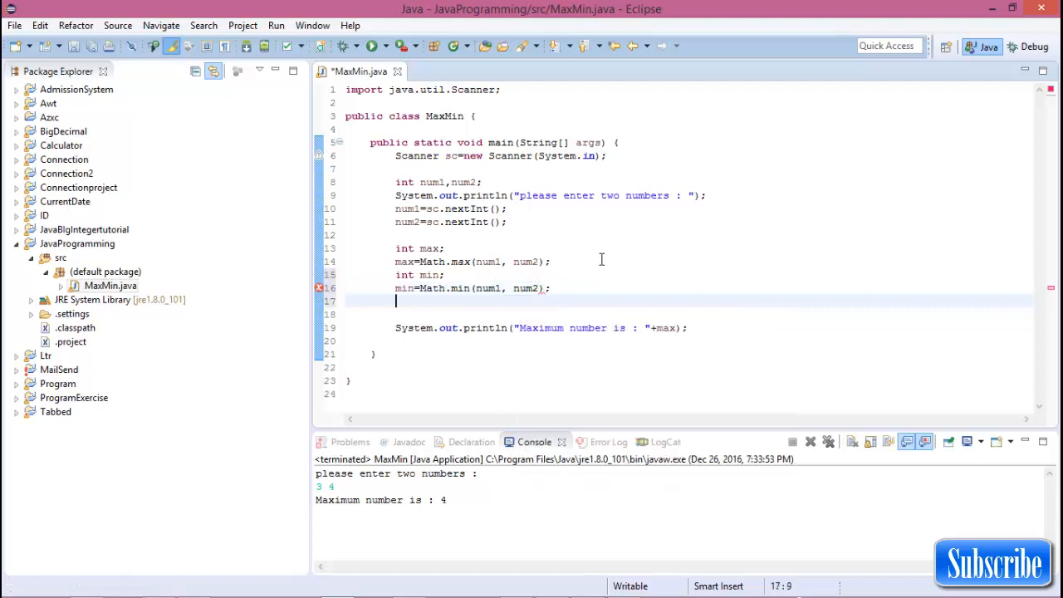
# Step: Print "Minimum number is : "+min with System.out.println
pyautogui.write('System.out.println();')
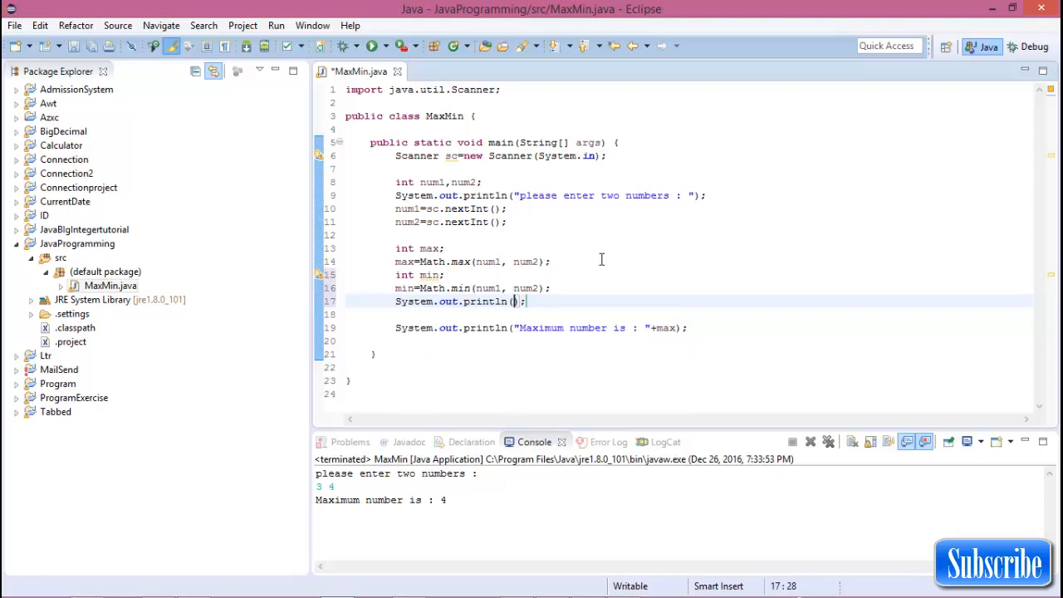
pyautogui.write('Min"')
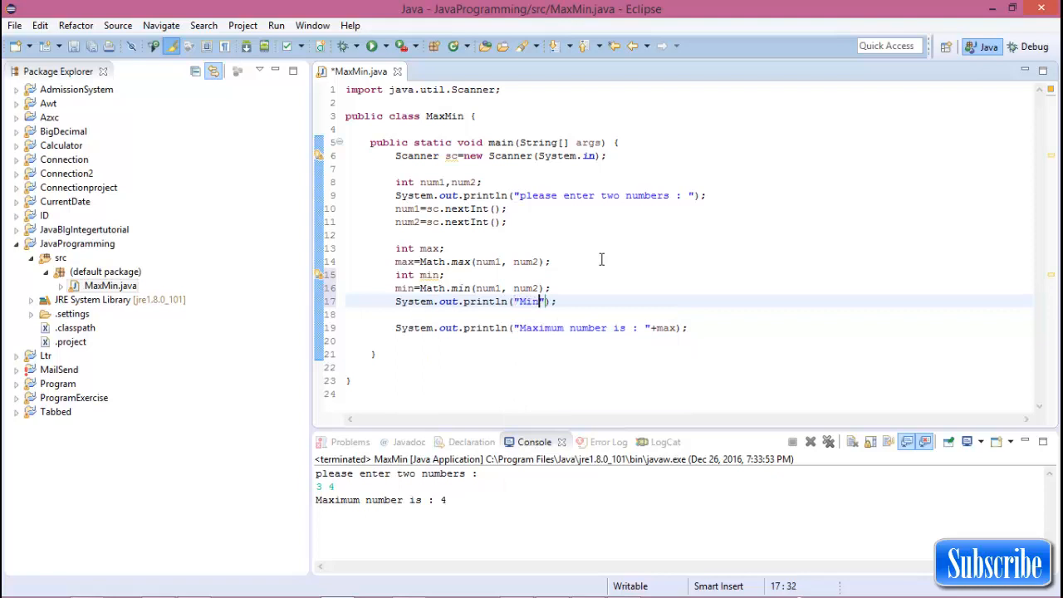
pyautogui.write('imum')
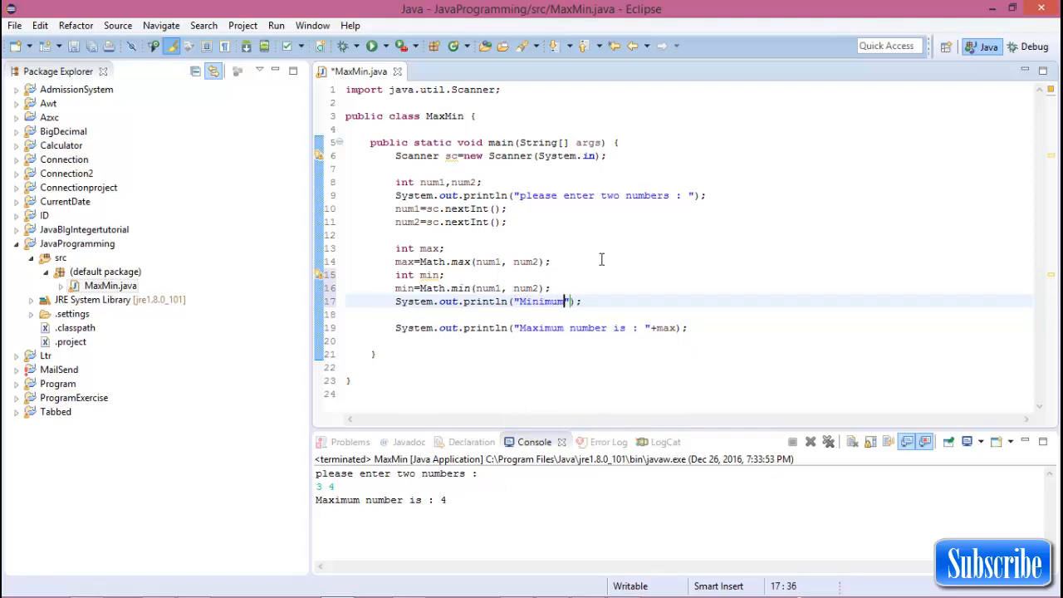
pyautogui.write('number is :')
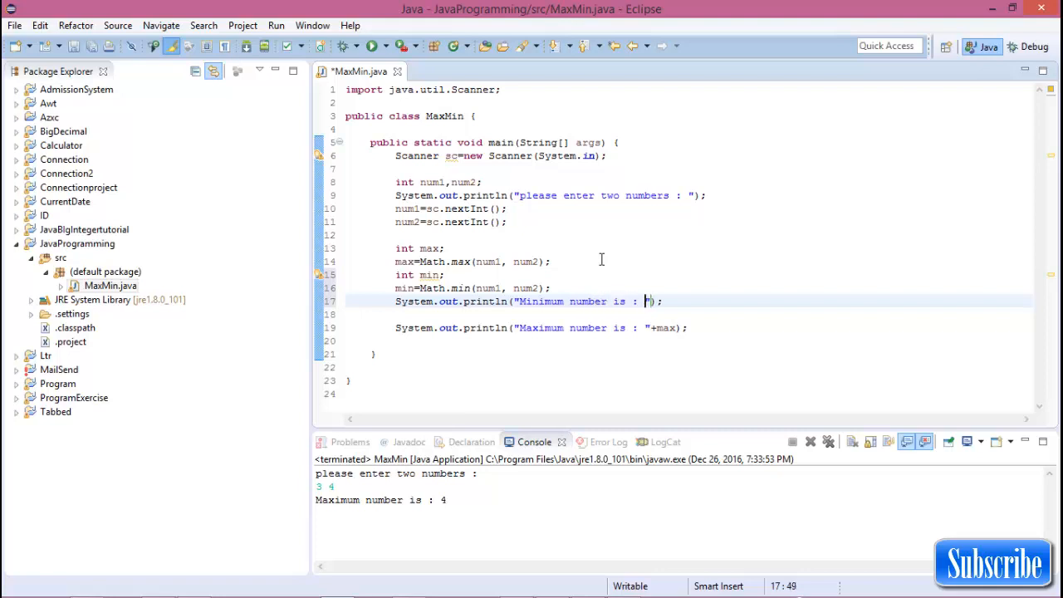
pyautogui.write('n')
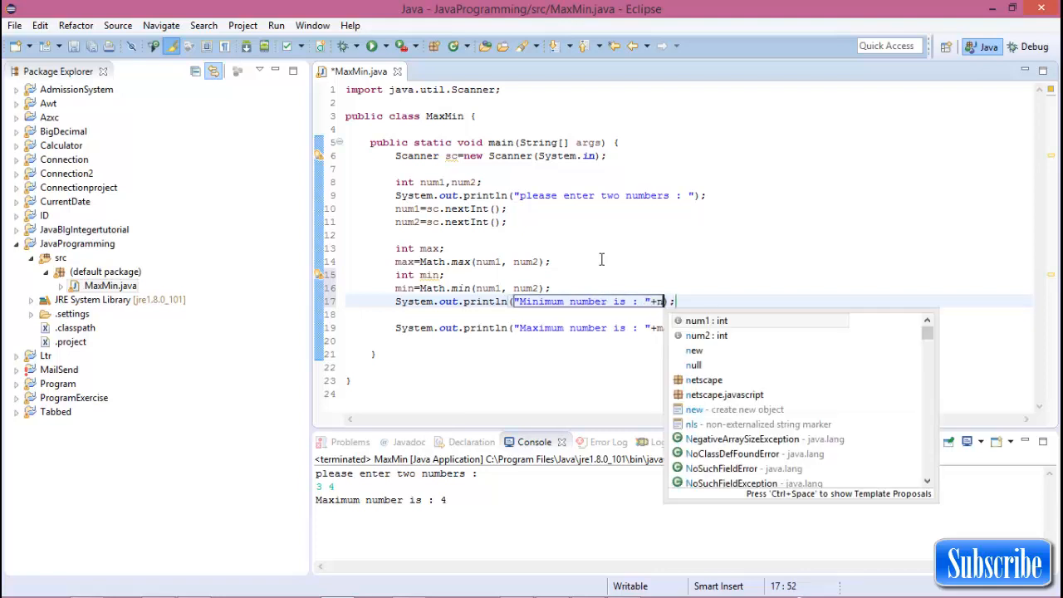
pyautogui.write('min')
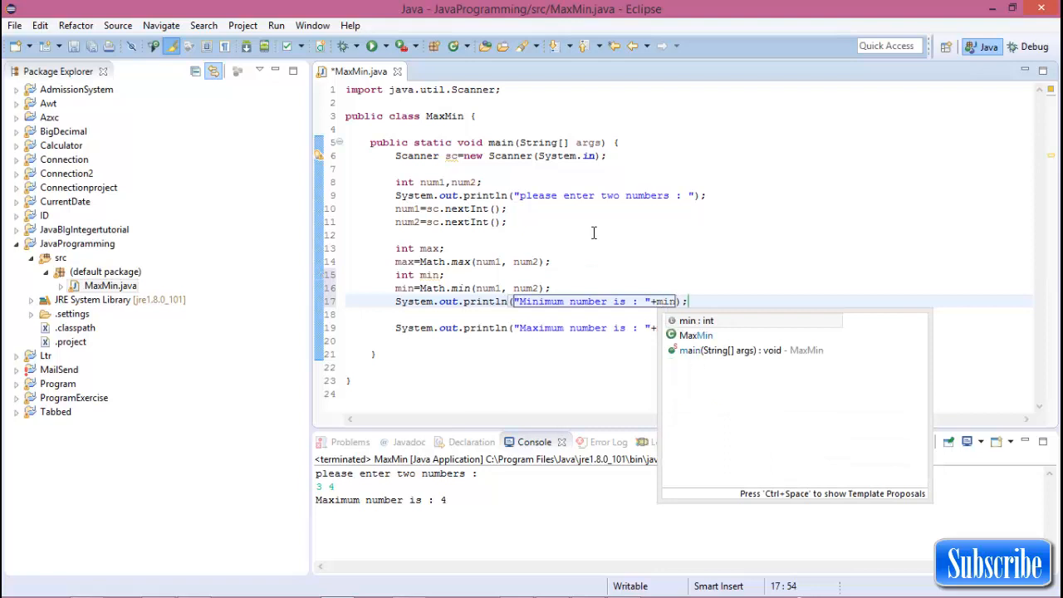
# Step: Save and rerun MaxMin, entering 3 5 as the two numbers in the console
pyautogui.click(370, 45)
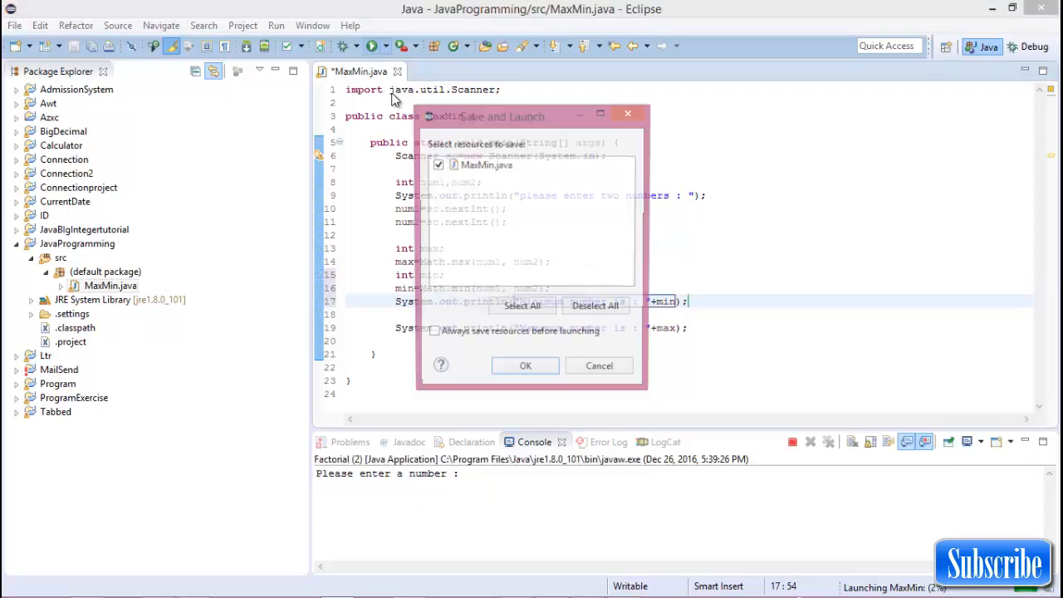
pyautogui.click(525, 365)
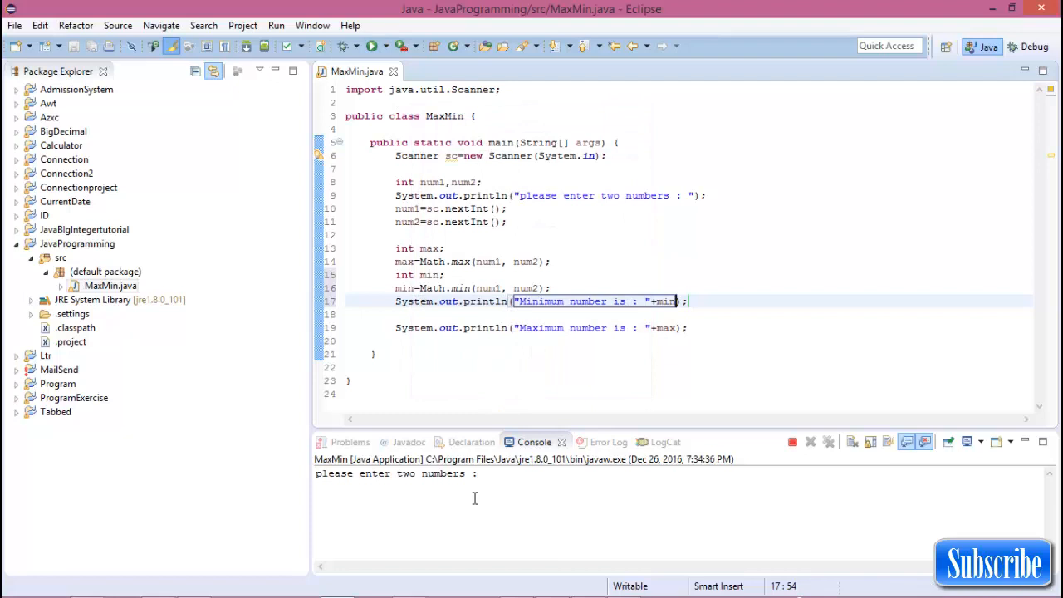
pyautogui.write('3 5')
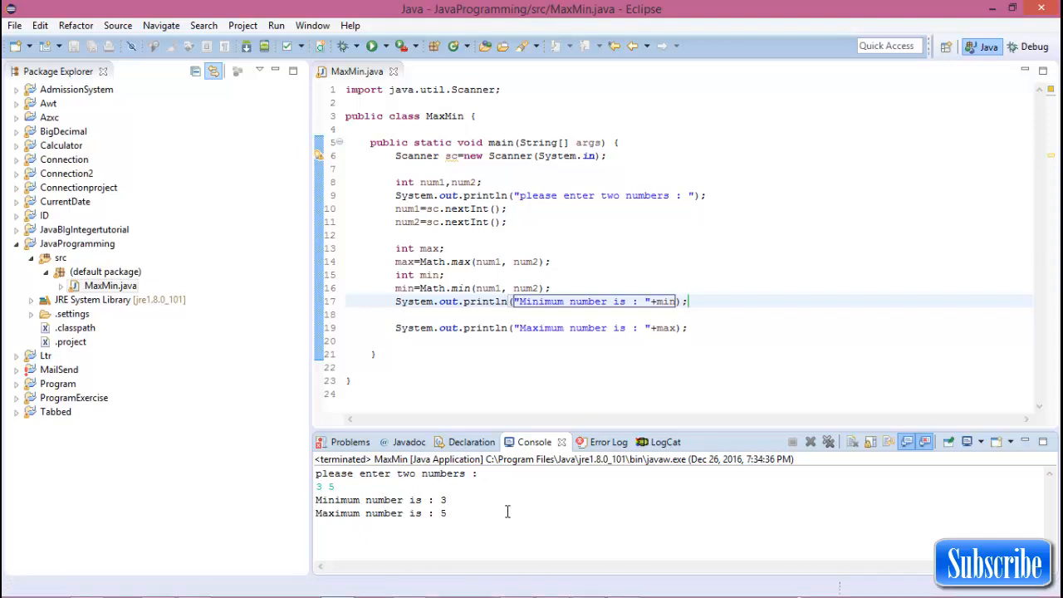
pyautogui.moveTo(536, 486)
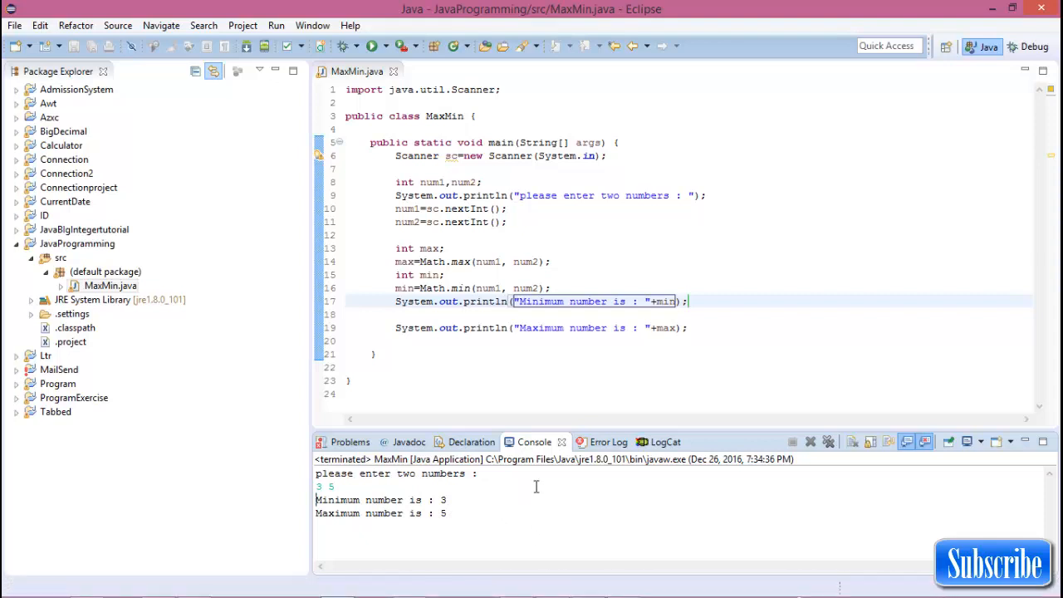
pyautogui.moveTo(517, 249)
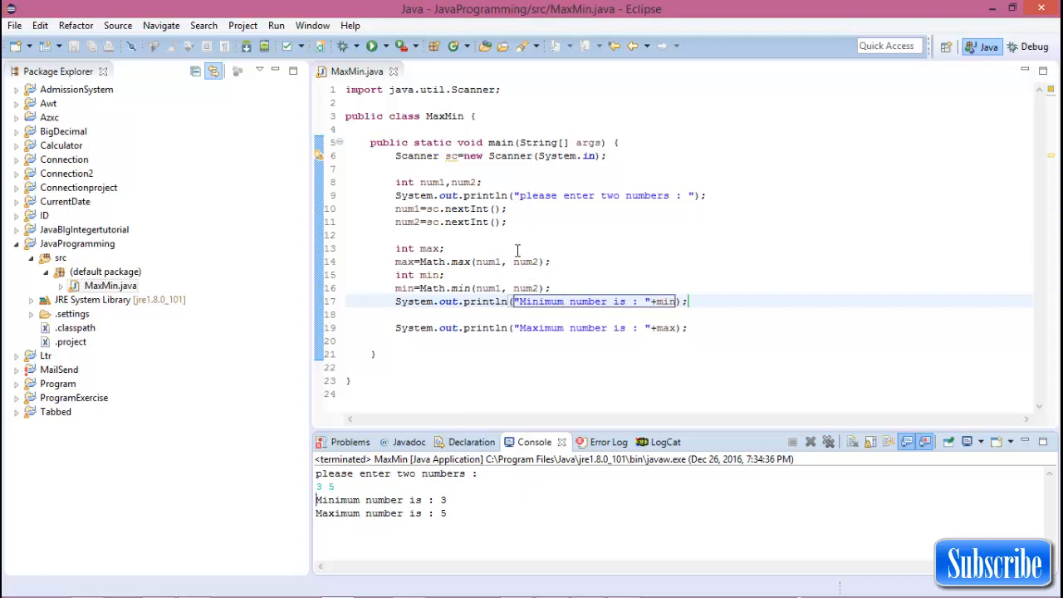
pyautogui.moveTo(501, 307)
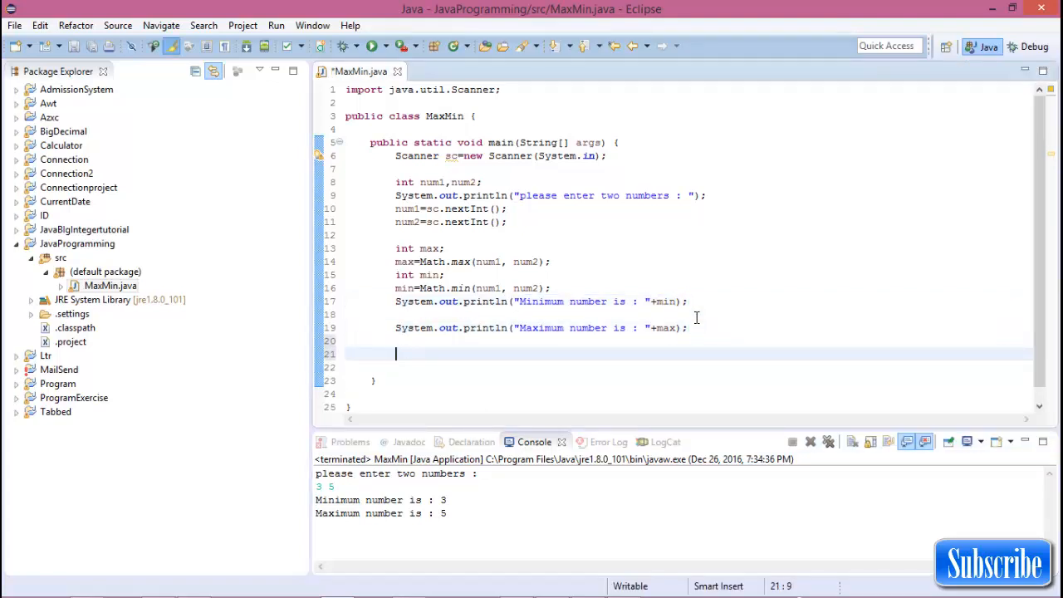
# Step: Write if(num1>num2){max=num1;} else{max=num2;} below the print statements
pyautogui.write('if')
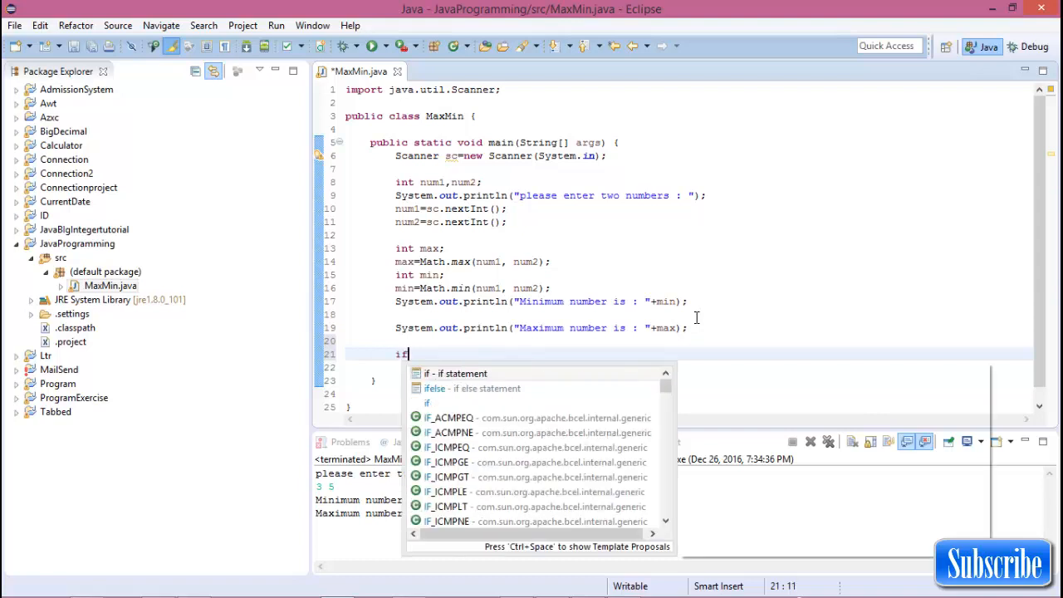
pyautogui.write('(num1)')
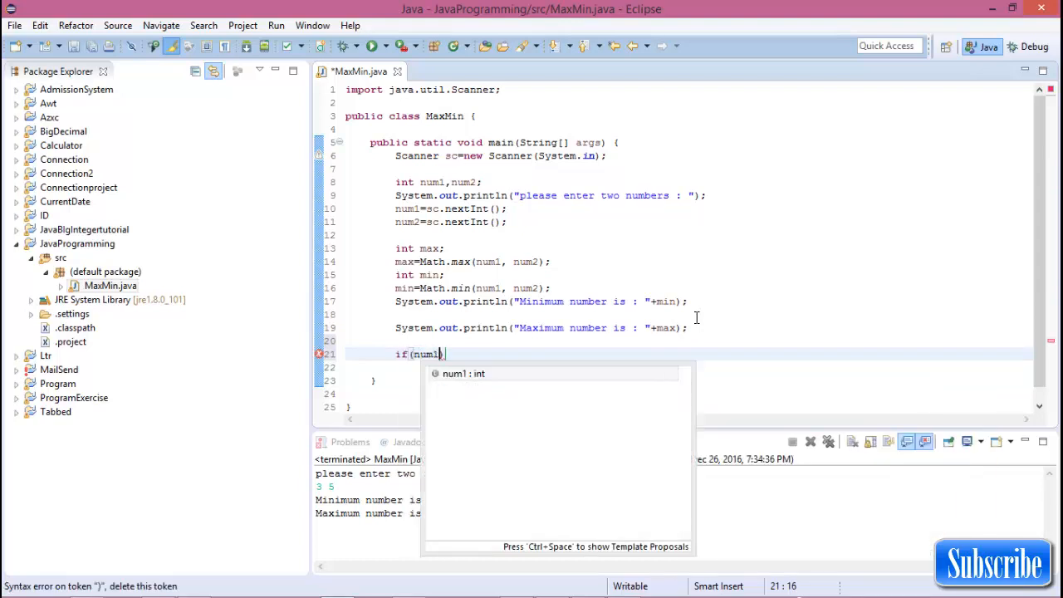
pyautogui.write('>')
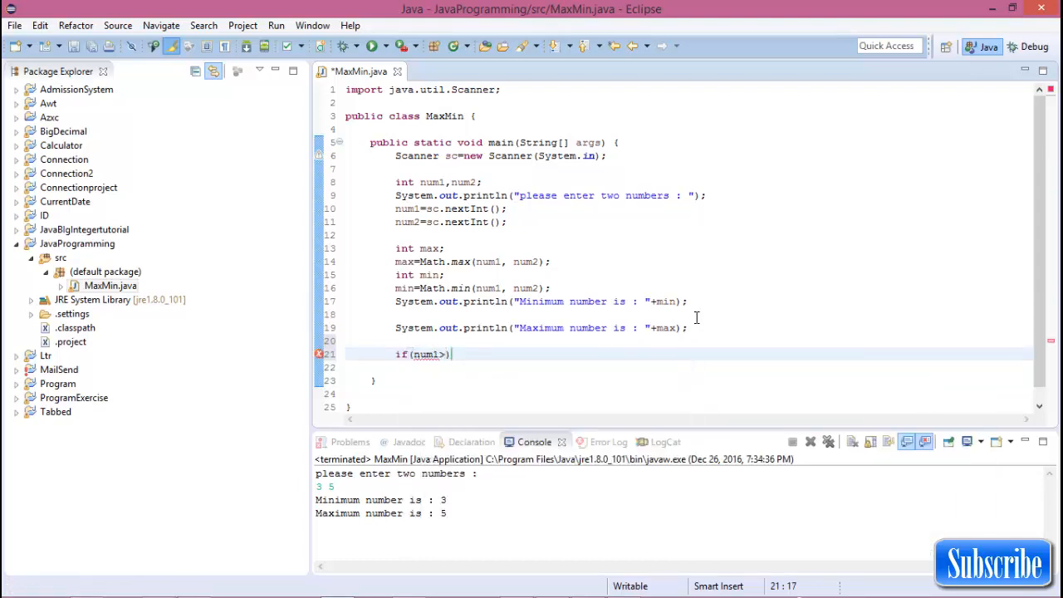
pyautogui.write('num2')
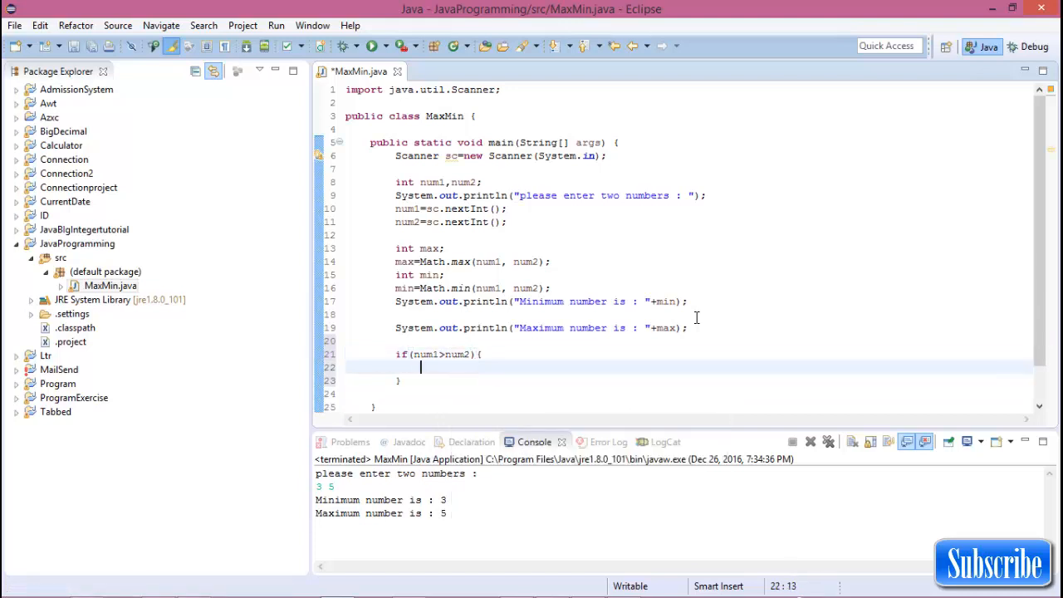
pyautogui.write('max=')
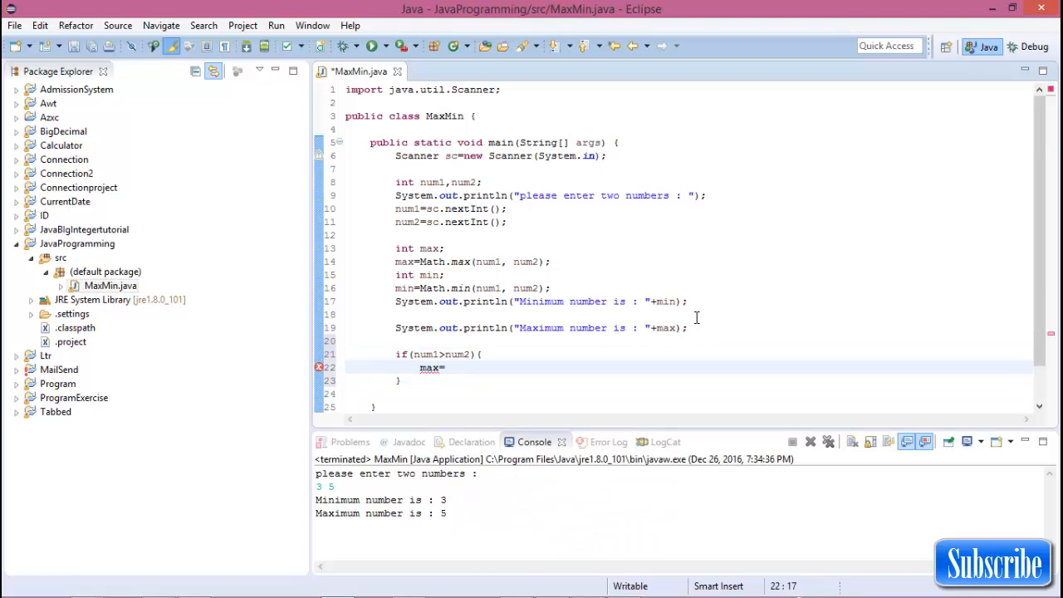
pyautogui.write('num1;')
pyautogui.click(689, 394)
pyautogui.write('e')
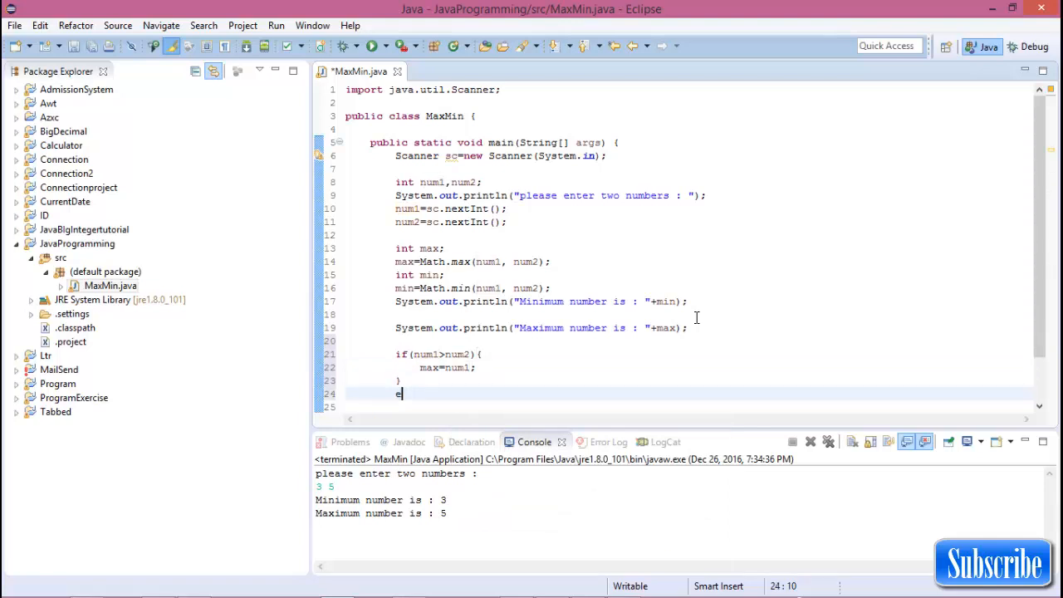
pyautogui.write('lse{')
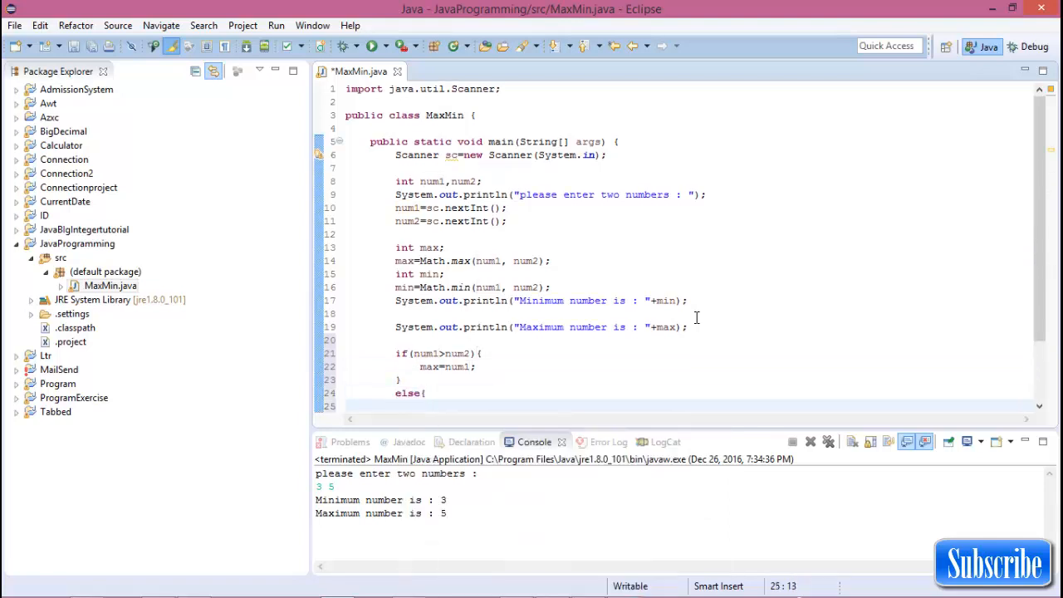
pyautogui.write('max=')
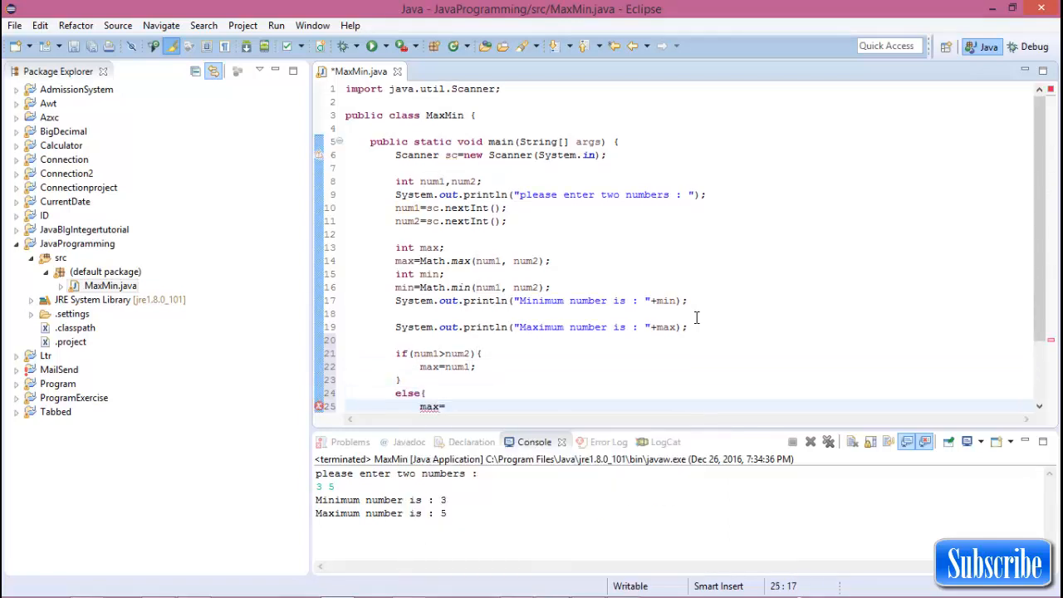
pyautogui.write('num2;')
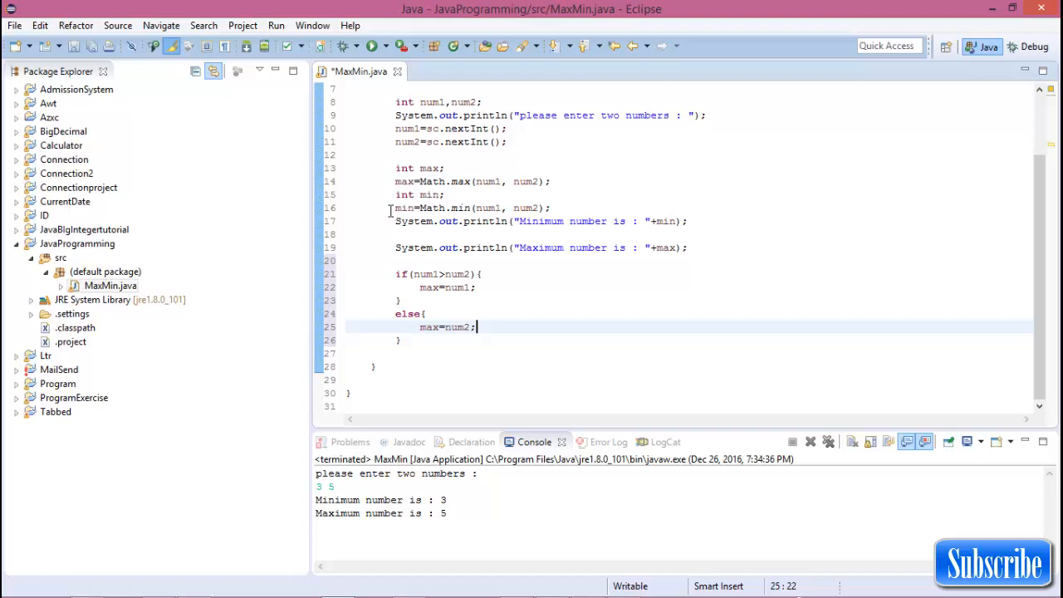
pyautogui.click(397, 181)
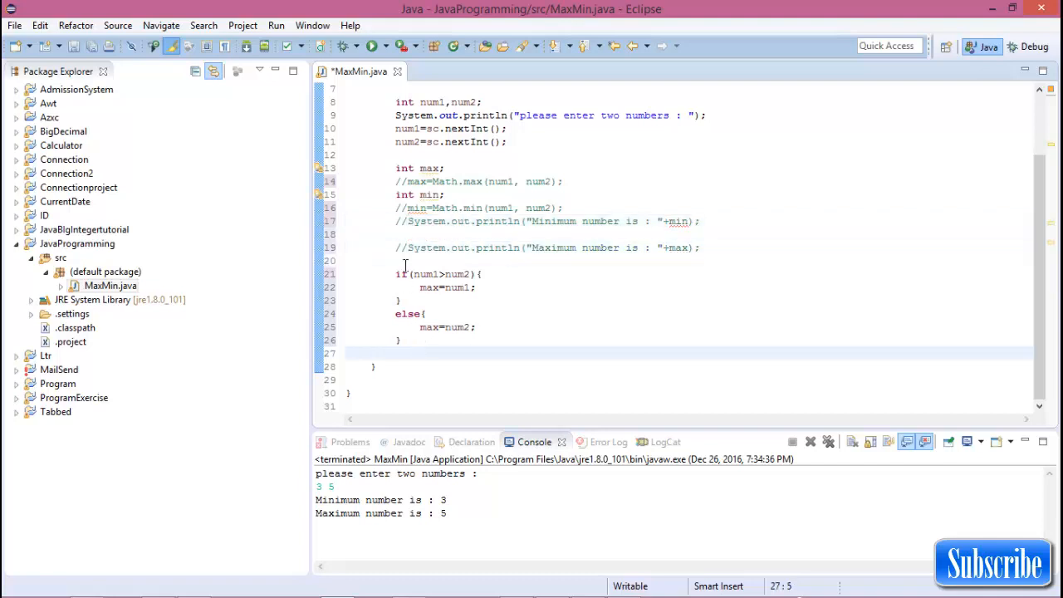
# Step: Print "Maximum is : "+max after the if/else and launch MaxMin
pyautogui.write('sys')
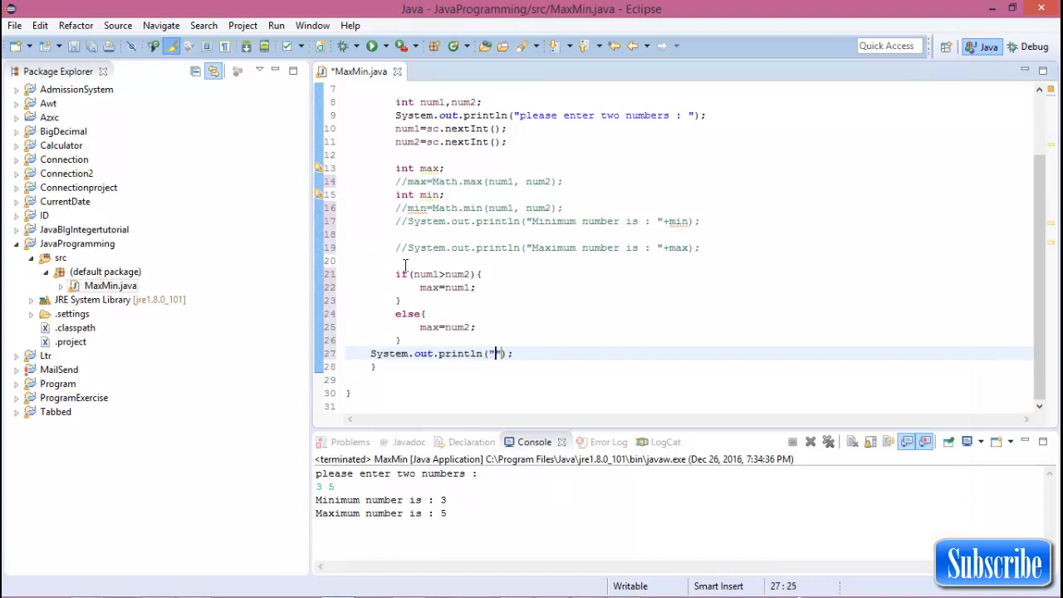
pyautogui.write('Maximum')
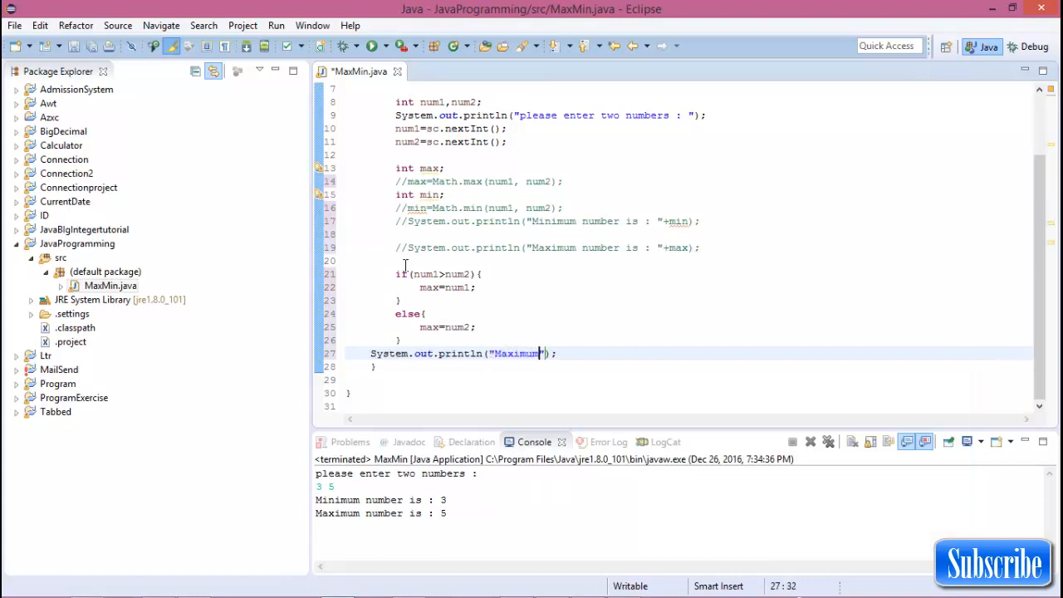
pyautogui.write('is :')
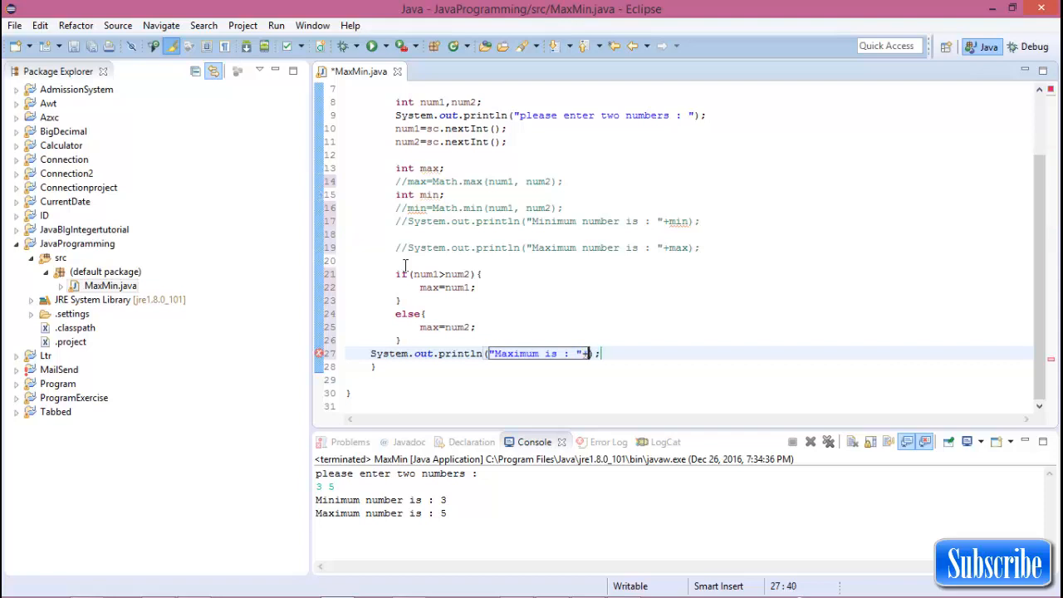
pyautogui.write('max')
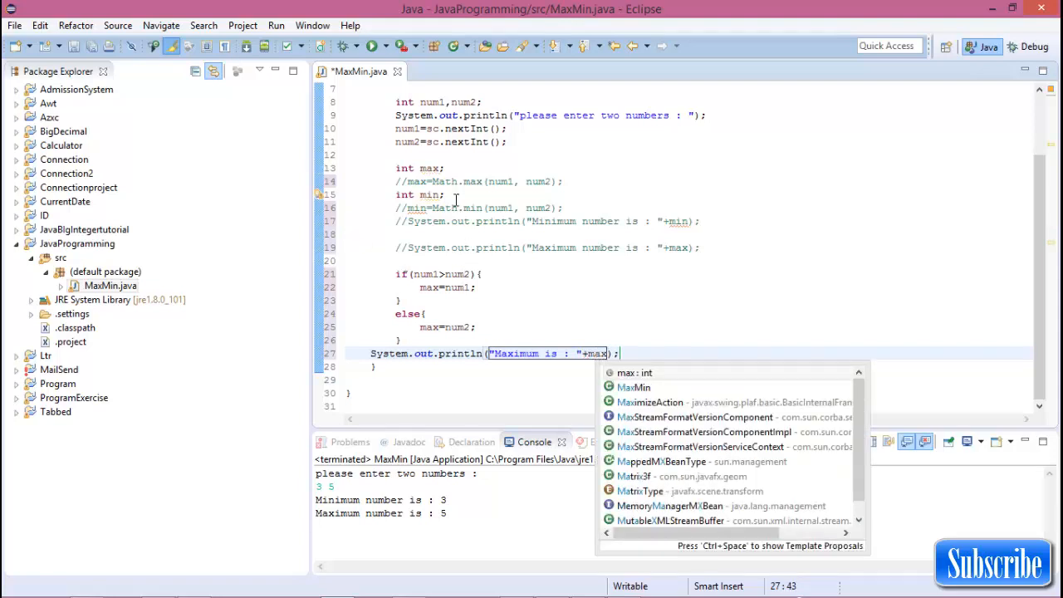
pyautogui.click(372, 46)
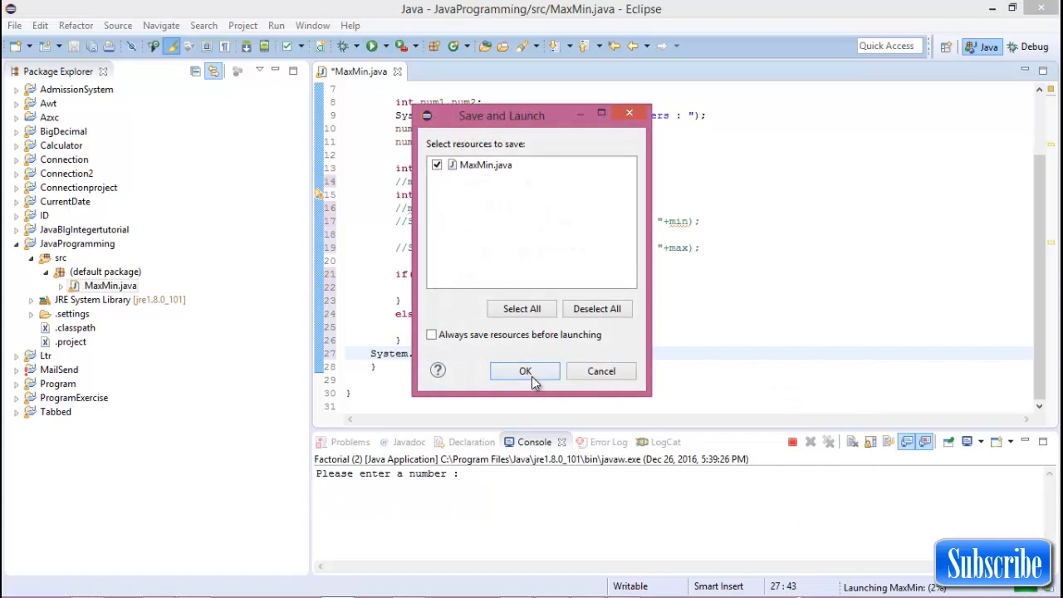
# Step: Save and launch MaxMin so inputs 2 and 4 print 'Maximum is : 4'
pyautogui.click(525, 370)
pyautogui.write('2 4')
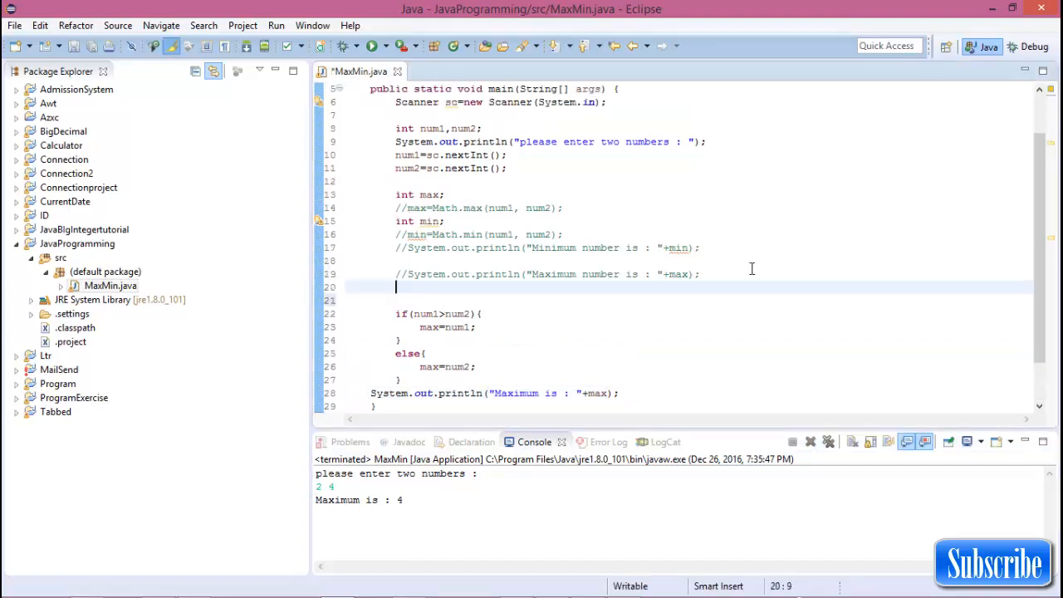
# Step: Add if(num1>num2){min=num2;}else{min=num1;} to compute the minimum
pyautogui.write('if ()')
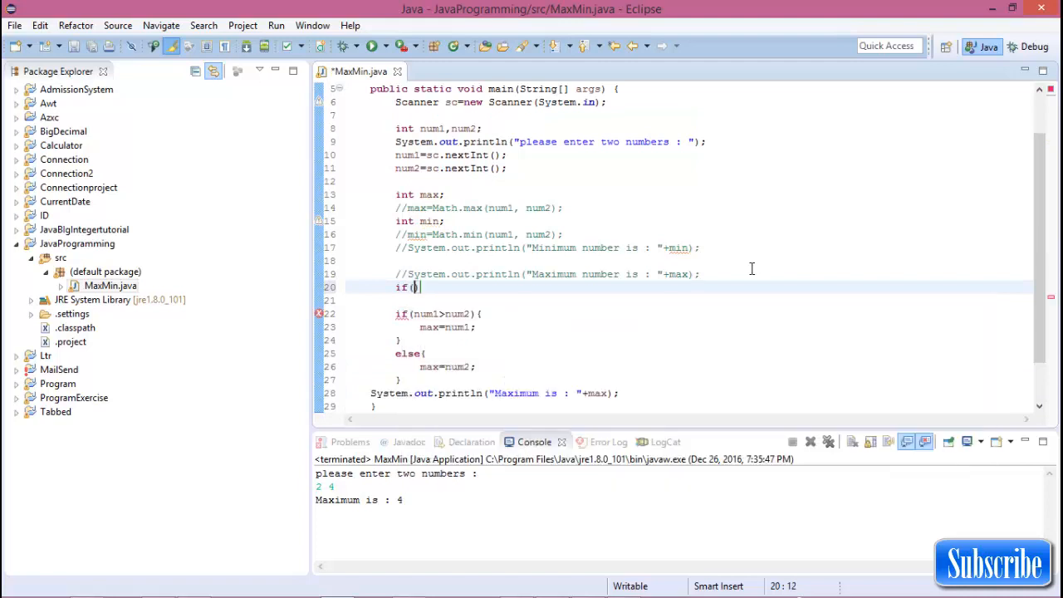
pyautogui.write('num1)')
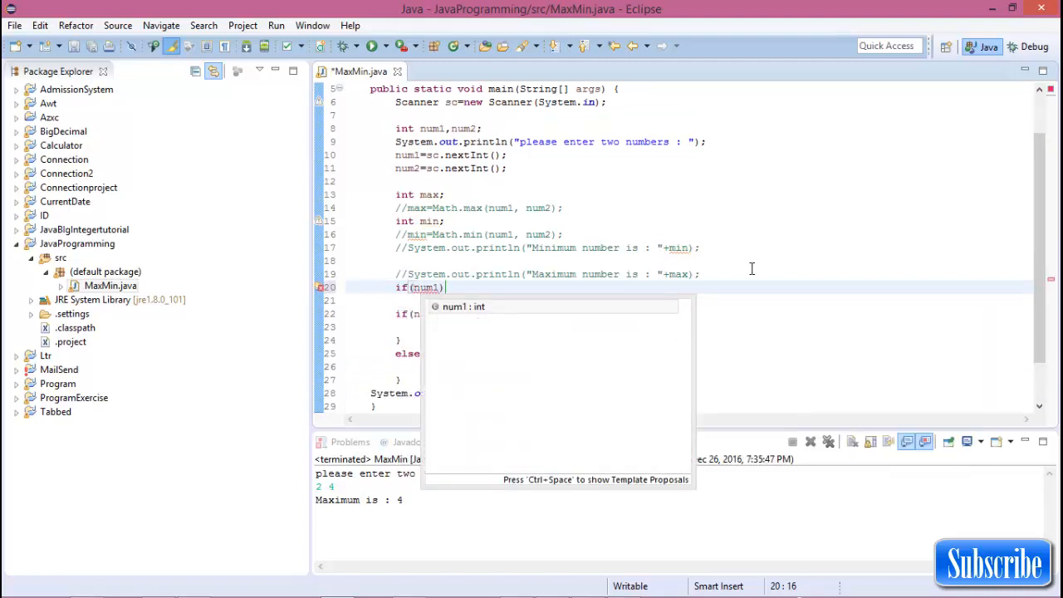
pyautogui.write('>num2')
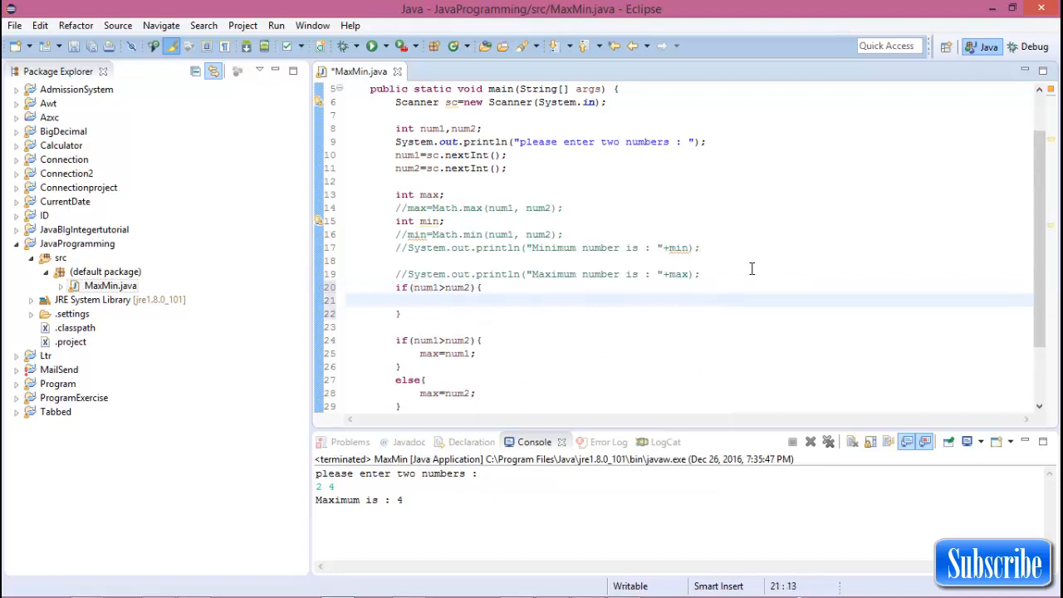
pyautogui.write('min=')
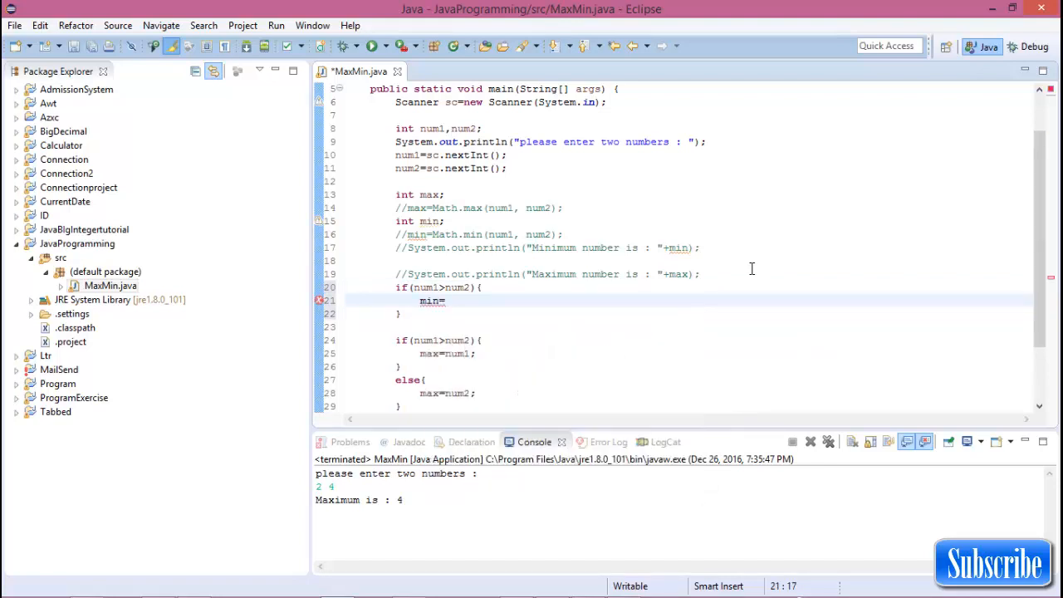
pyautogui.write('num2;')
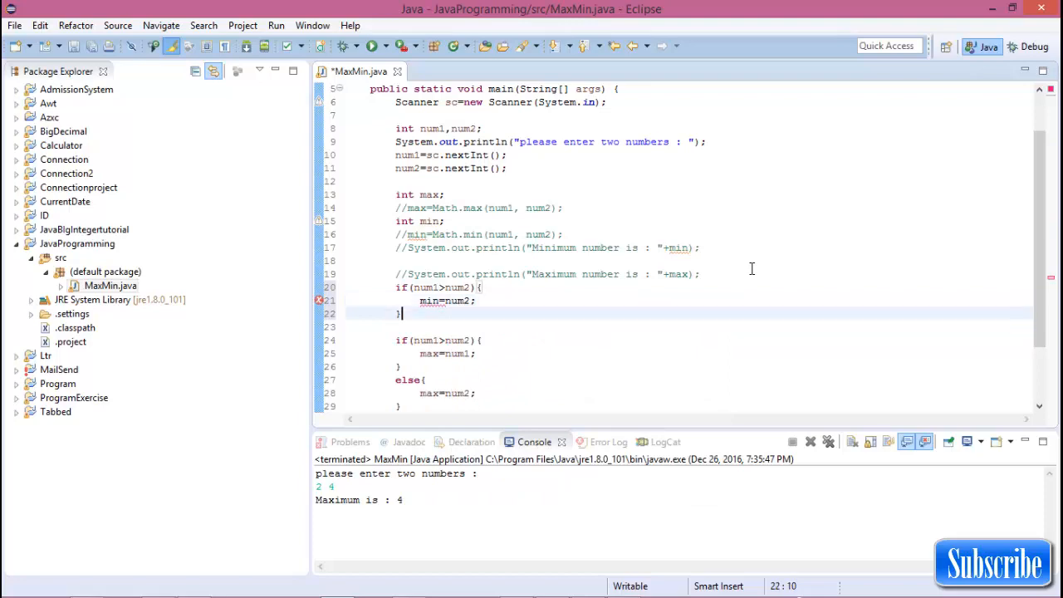
pyautogui.write('else{')
pyautogui.write('min=num1;')
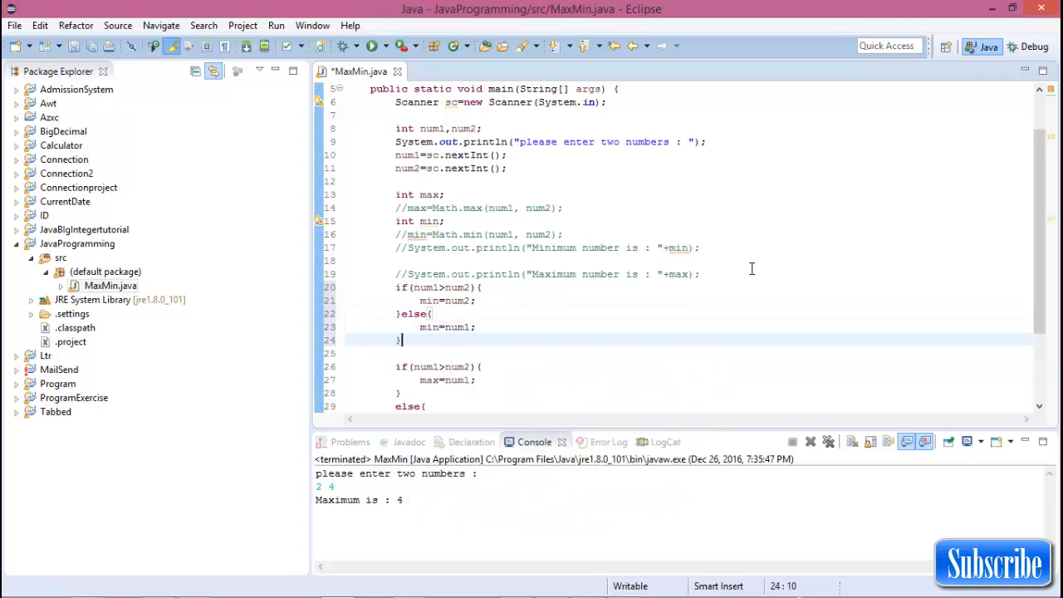
# Step: Add a syso line printing 'Minimum number is : ' plus min
pyautogui.write('syso')
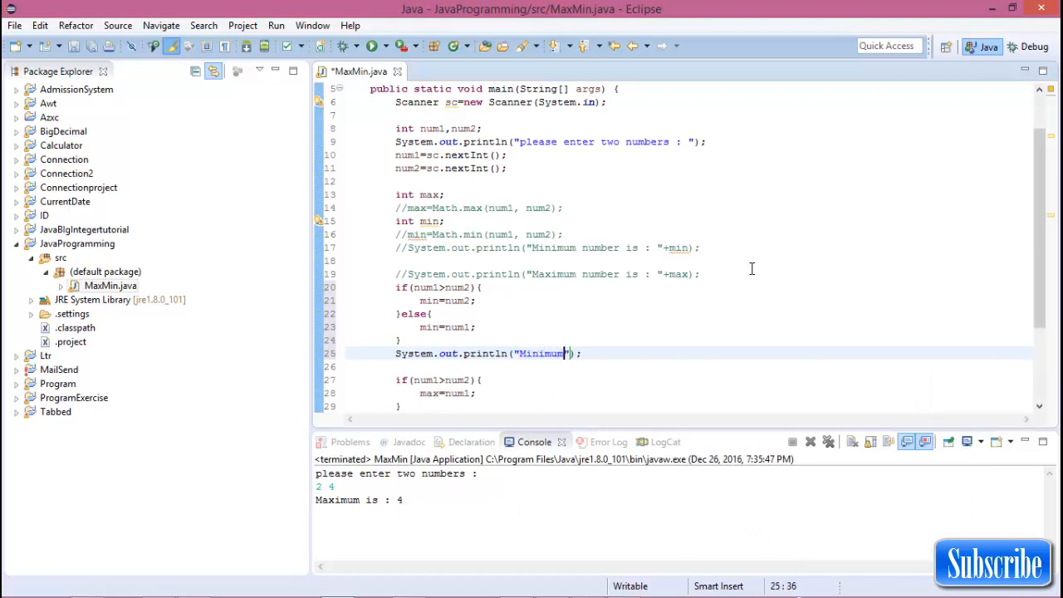
pyautogui.write('number is :')
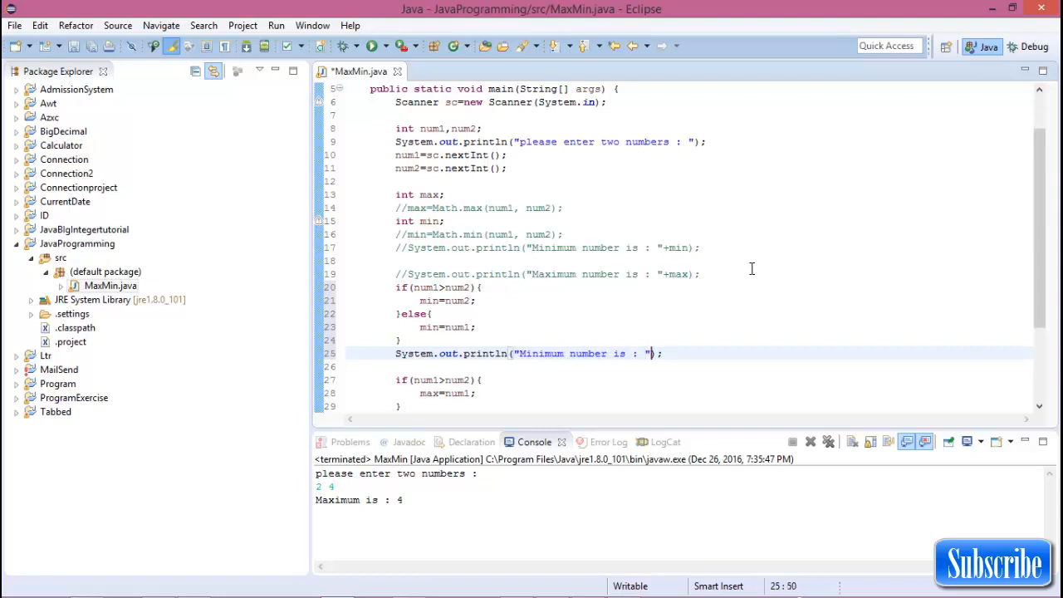
pyautogui.write('min')
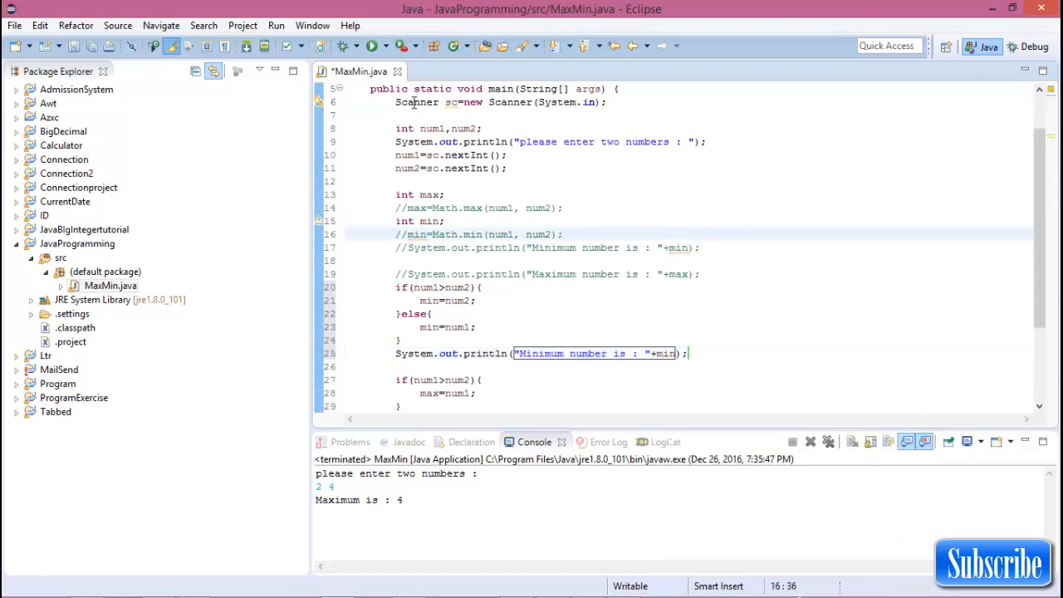
# Step: Save and rerun MaxMin with inputs 2 and 4, printing minimum 2 and maximum 4
pyautogui.click(373, 45)
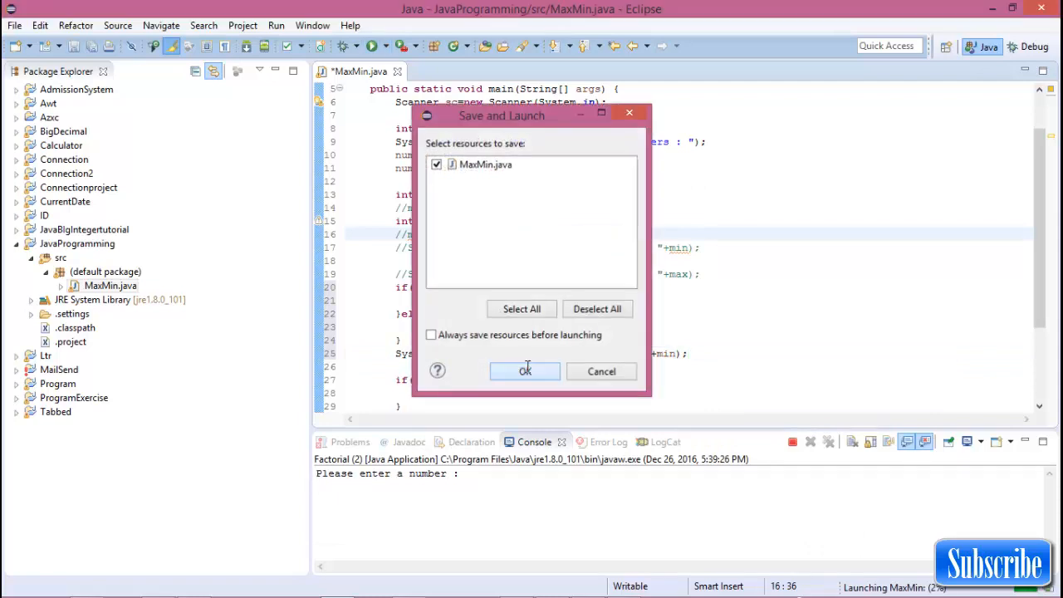
pyautogui.click(525, 370)
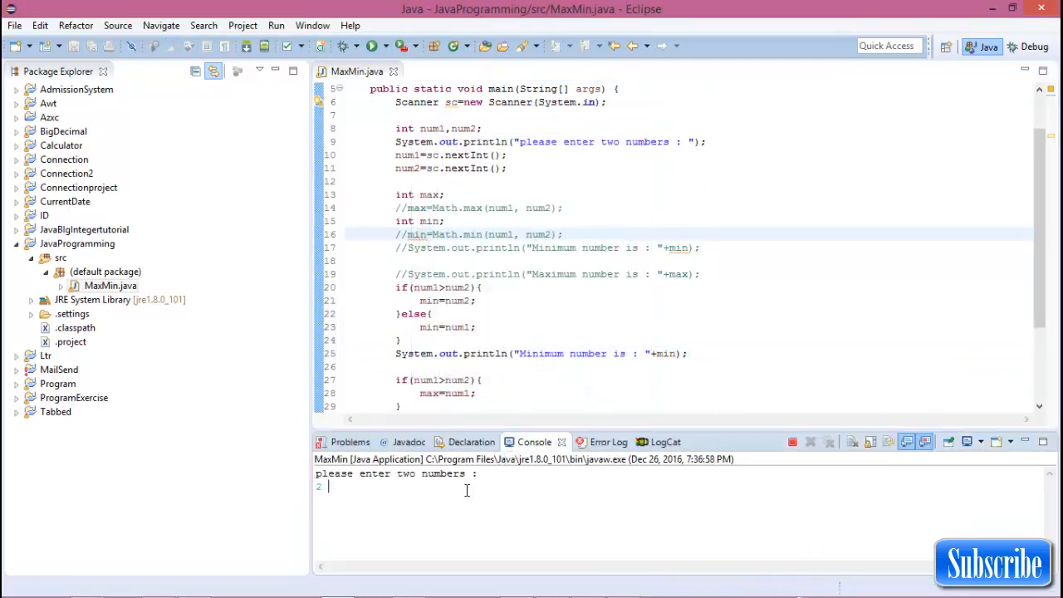
pyautogui.write('4')
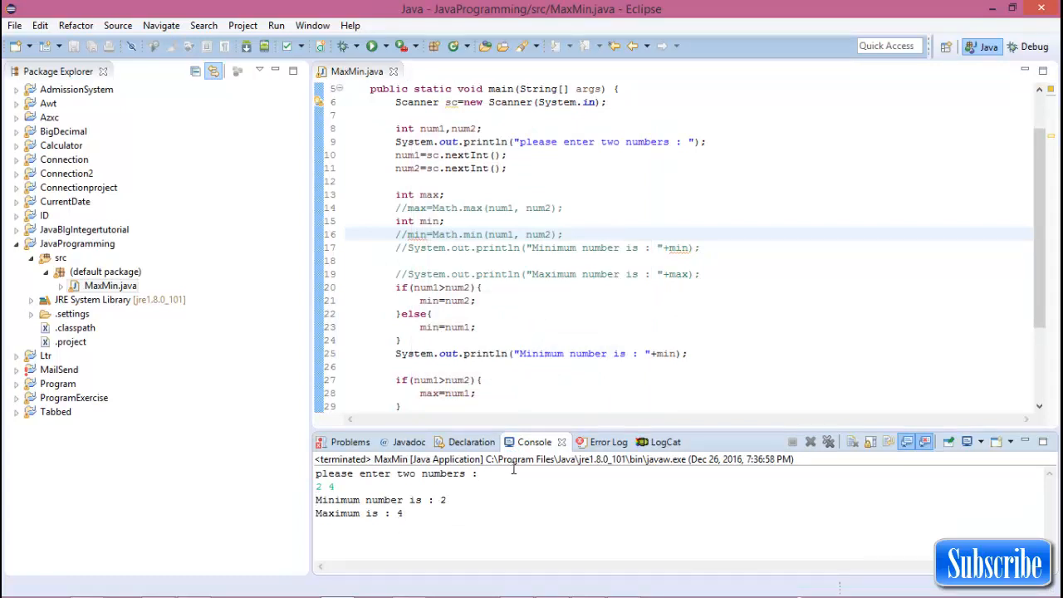
pyautogui.scroll(-3)
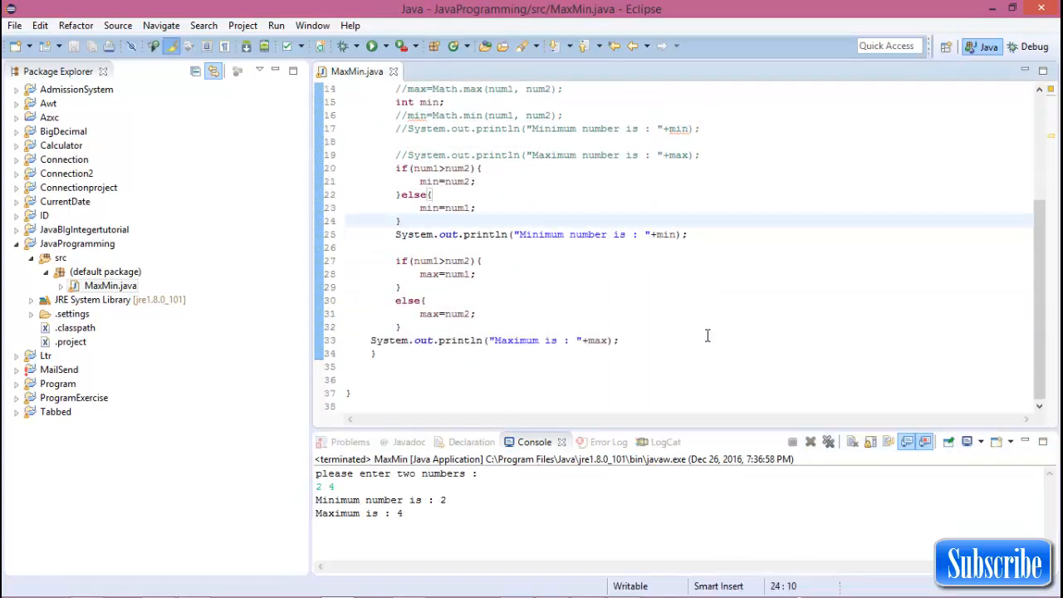
pyautogui.scroll(3)
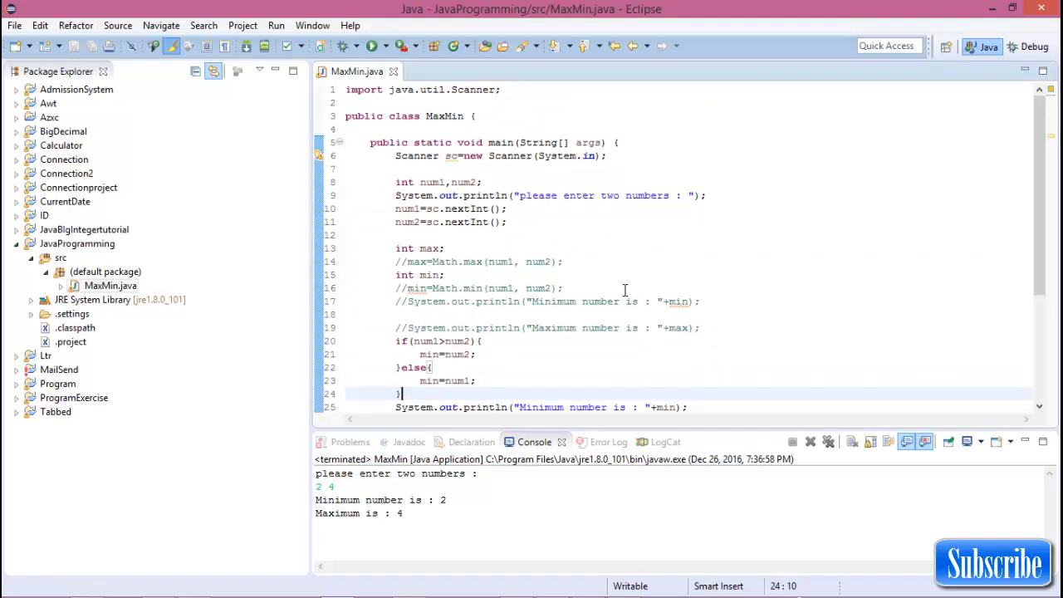
pyautogui.scroll(-3)
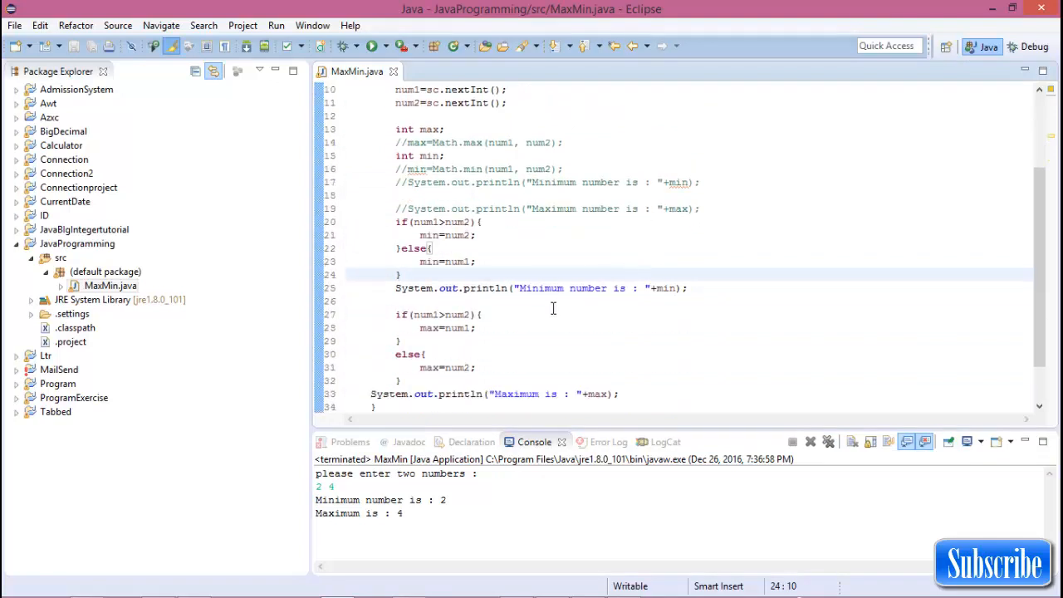
pyautogui.scroll(-3)
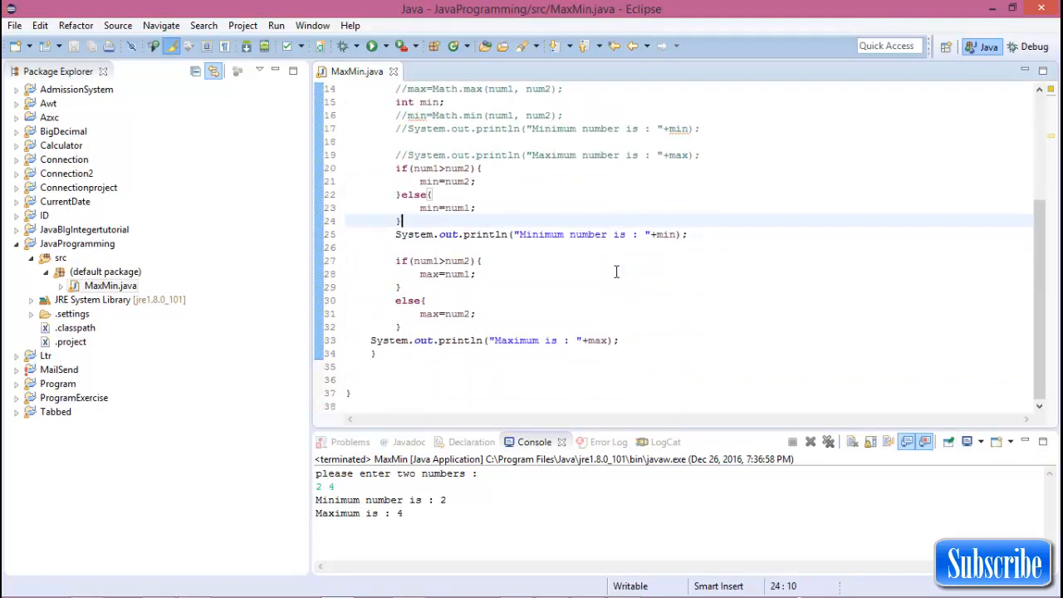
pyautogui.scroll(3)
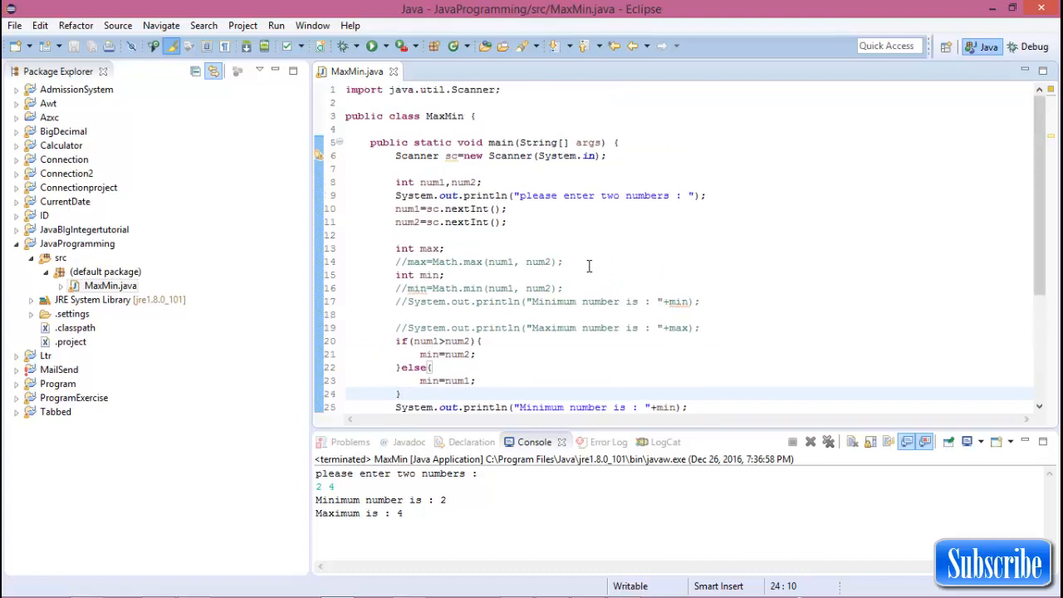